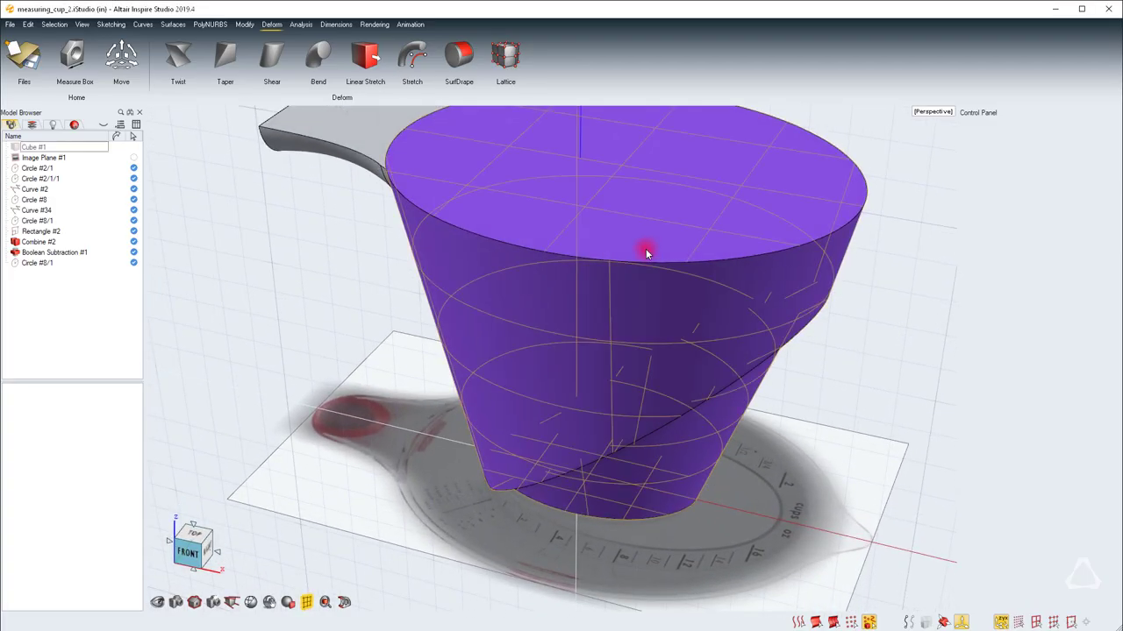
Shell the Combine #2 cup body at 0.05 in, removing the top face.
left_click(42, 241)
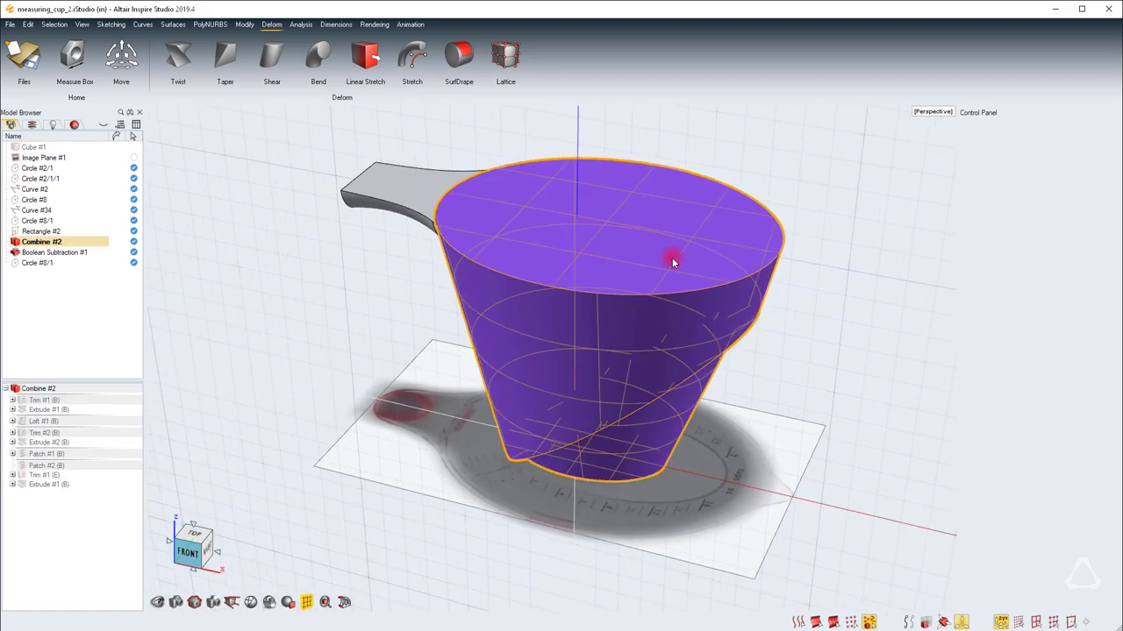
right_click(674, 261)
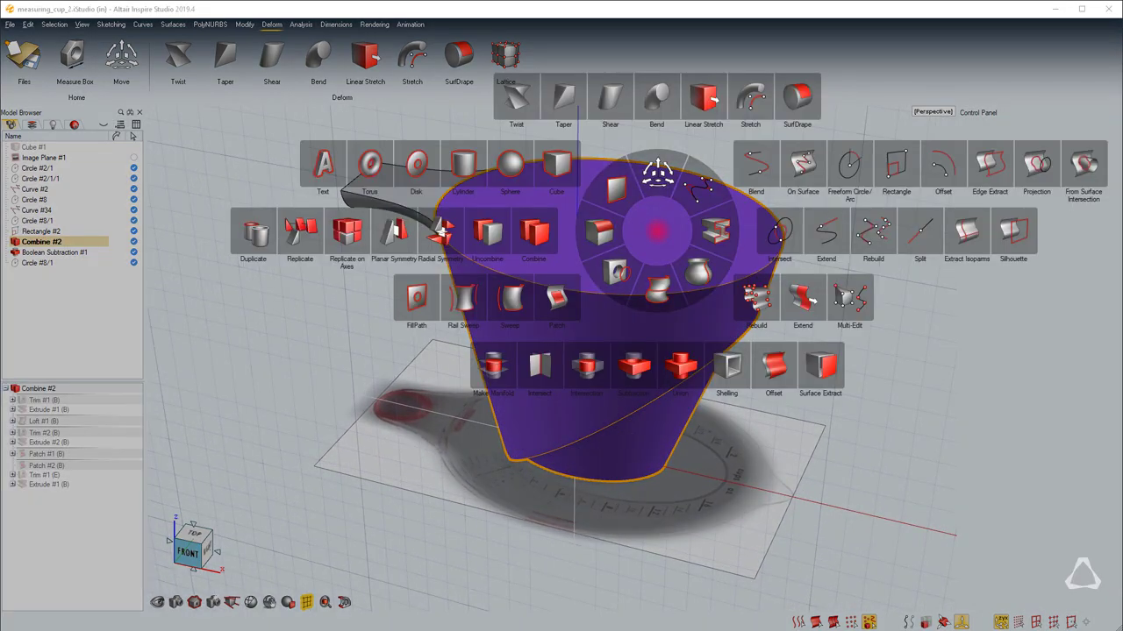
left_click(727, 364)
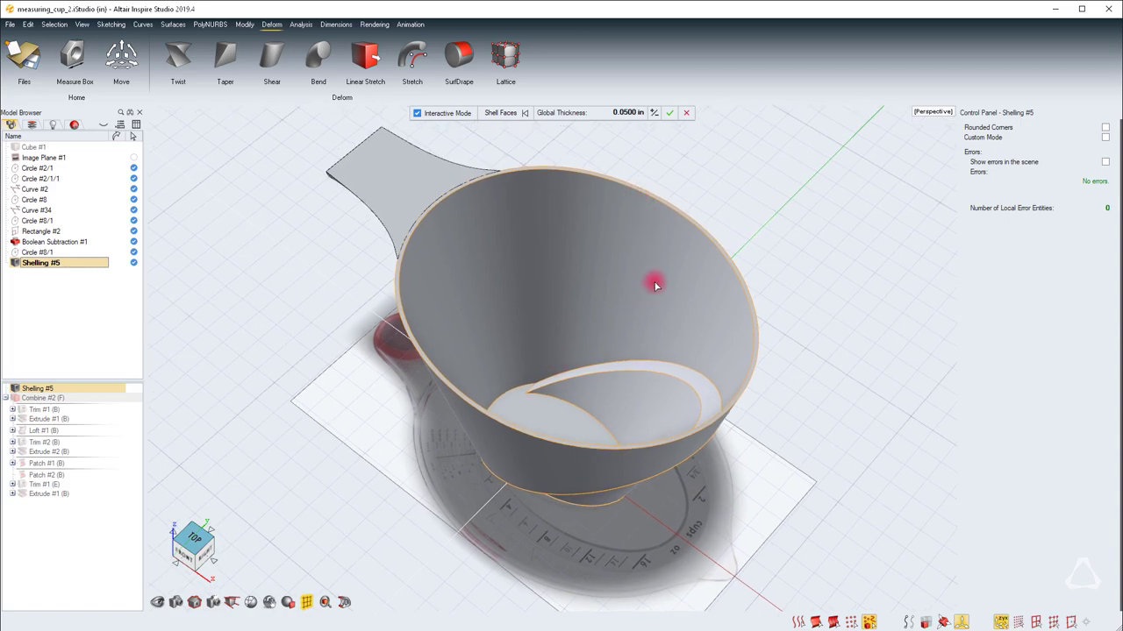
mouse_move(593, 422)
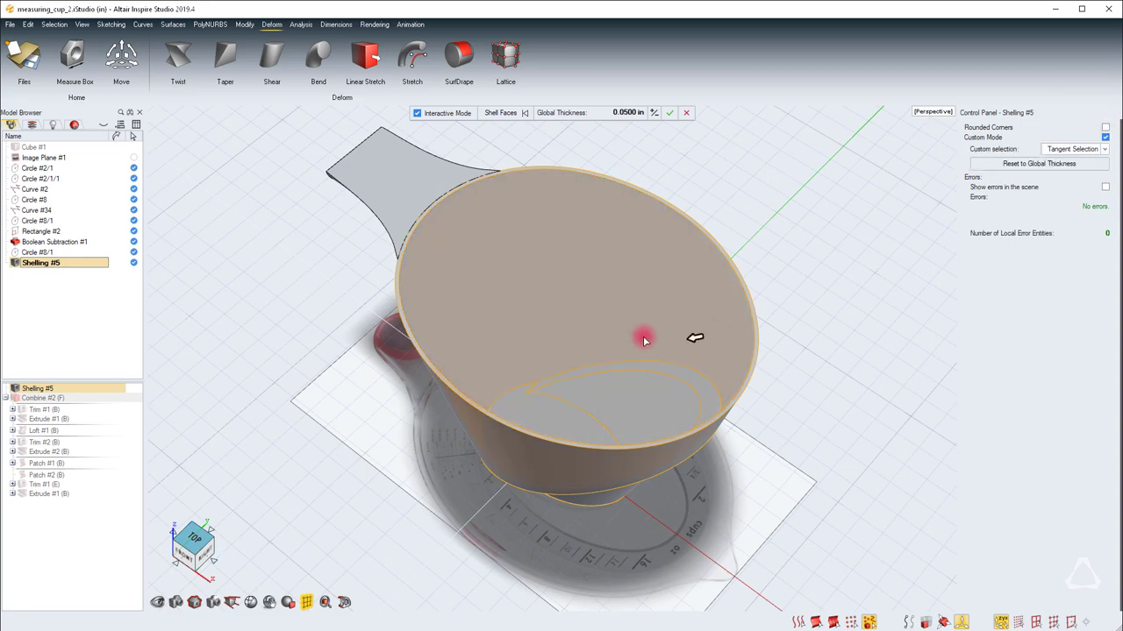
left_click_drag(644, 341, 587, 391)
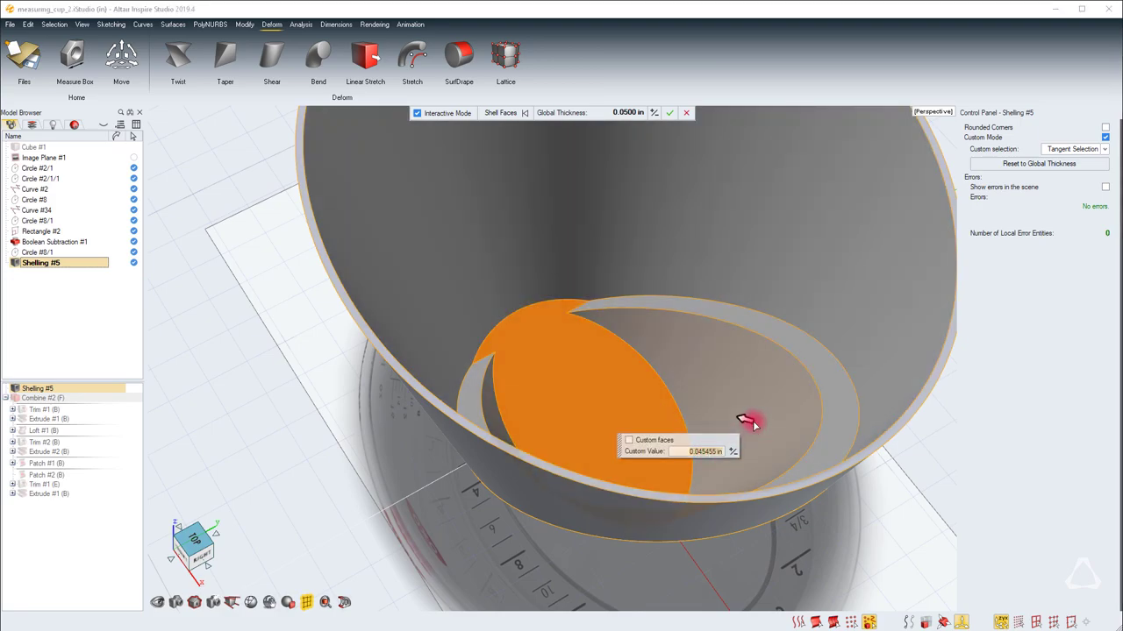
mouse_move(746, 421)
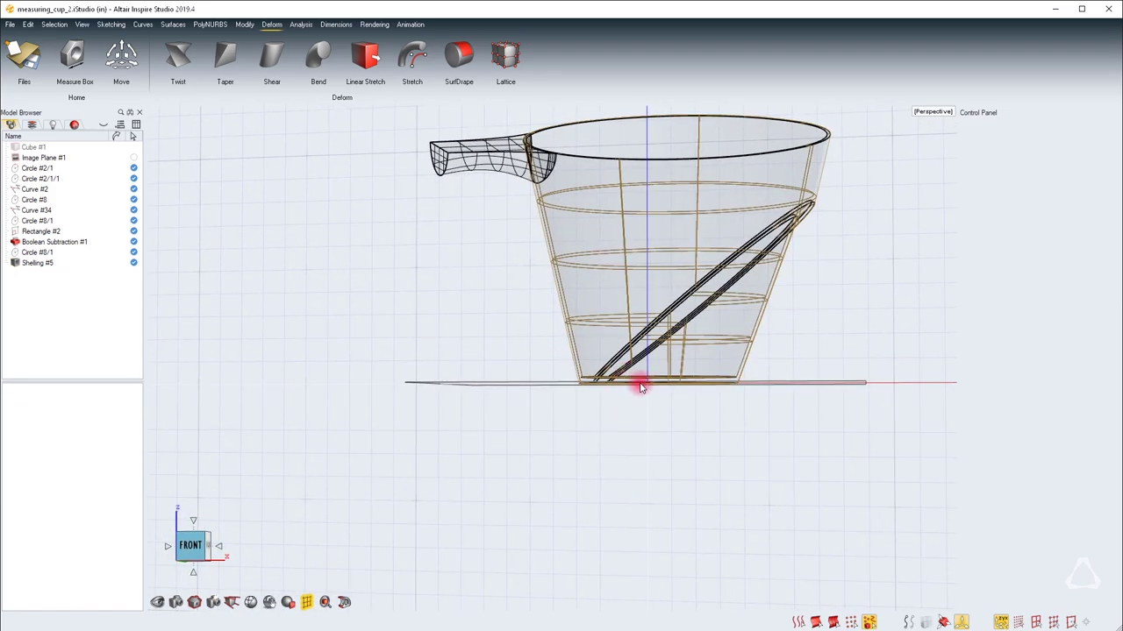
Fillet the pouring lip's tip edges with a 0.4 in Round.
left_click_drag(640, 389, 693, 193)
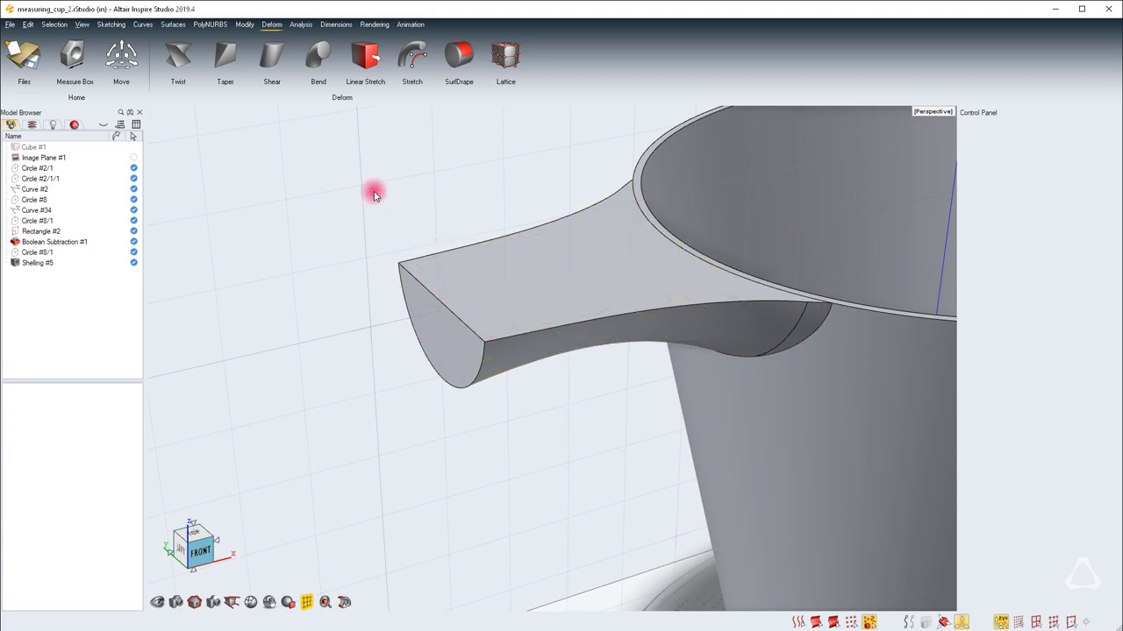
left_click(244, 24)
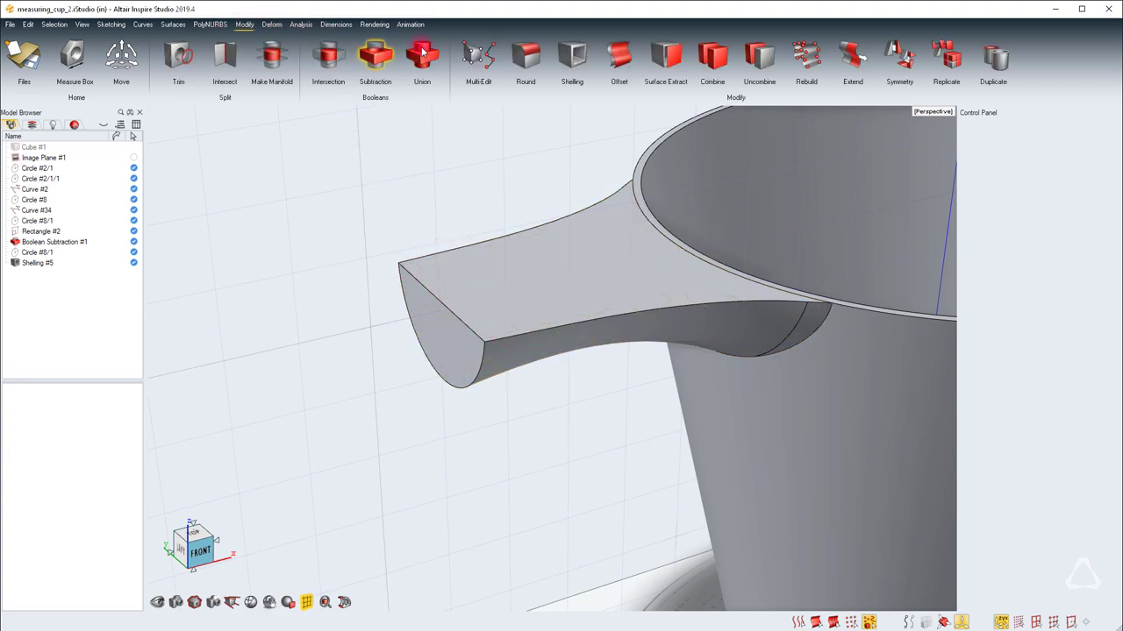
left_click(525, 57)
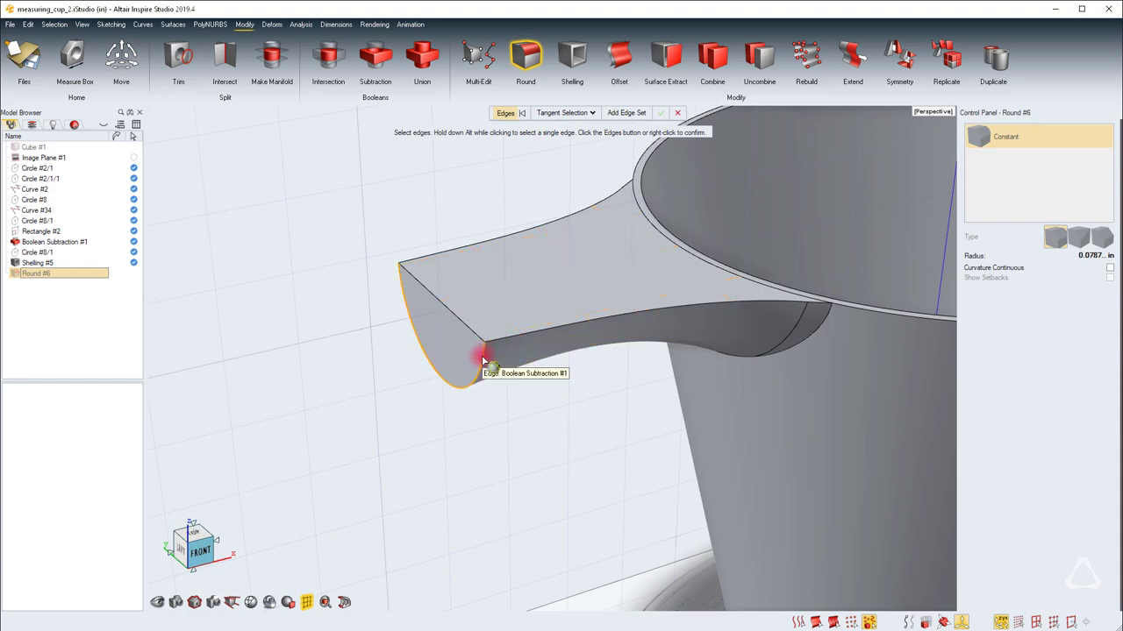
left_click(485, 358)
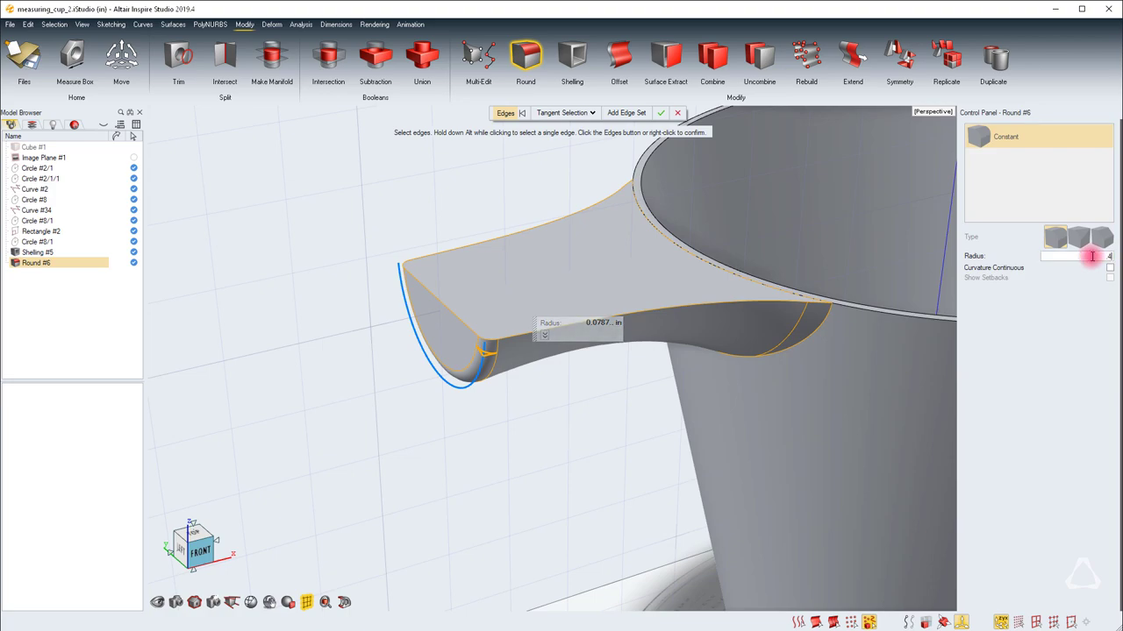
type("0.4000")
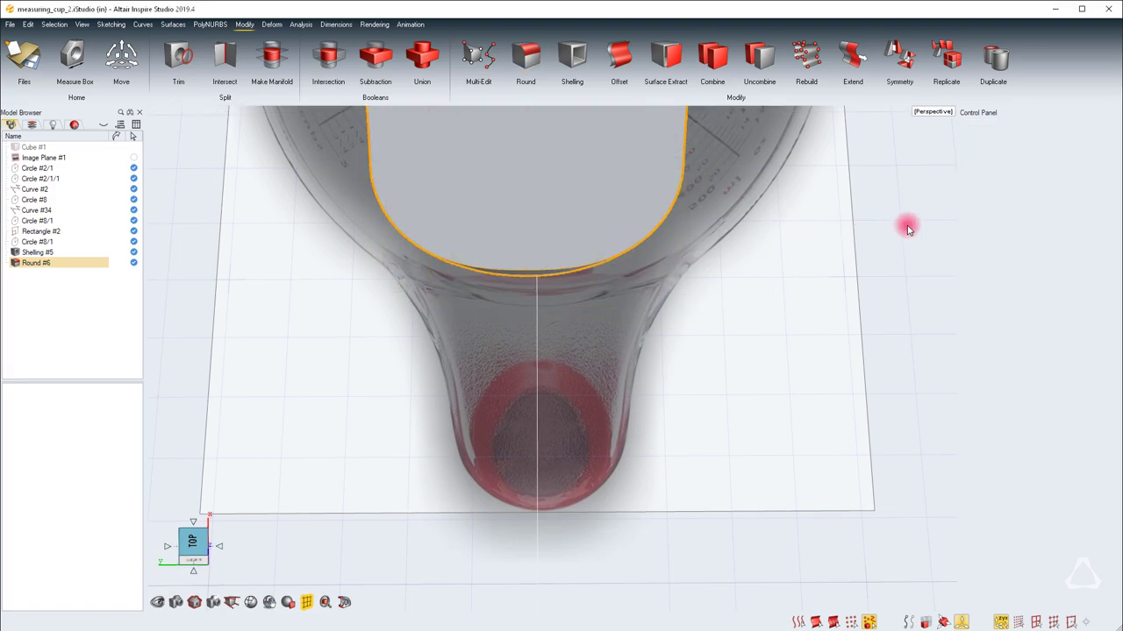
left_click_drag(908, 228, 790, 288)
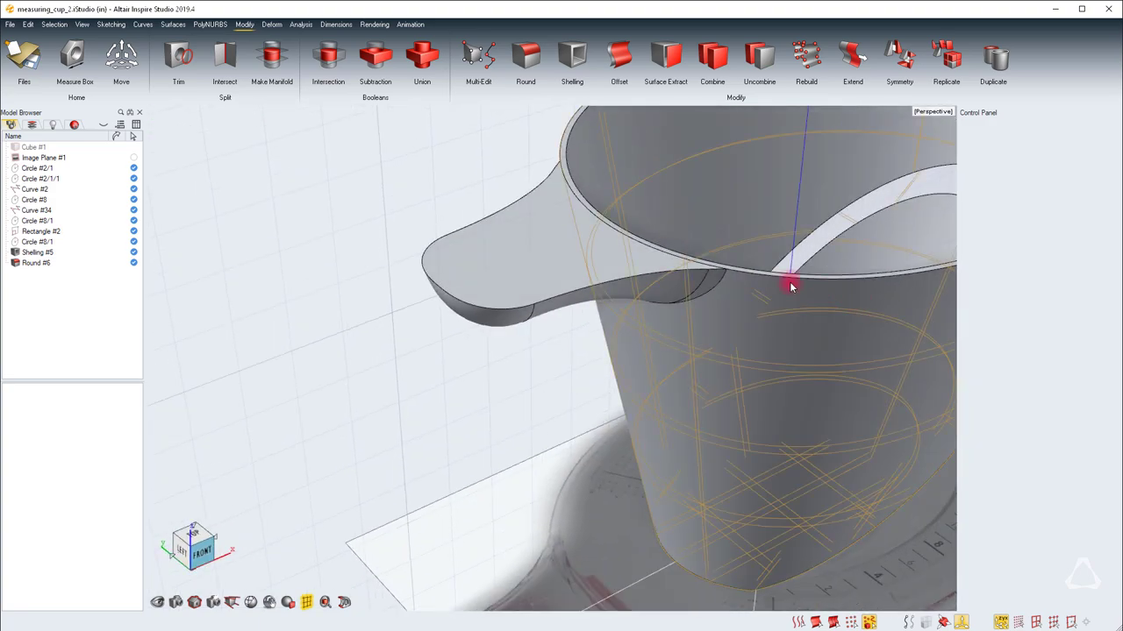
left_click(571, 55)
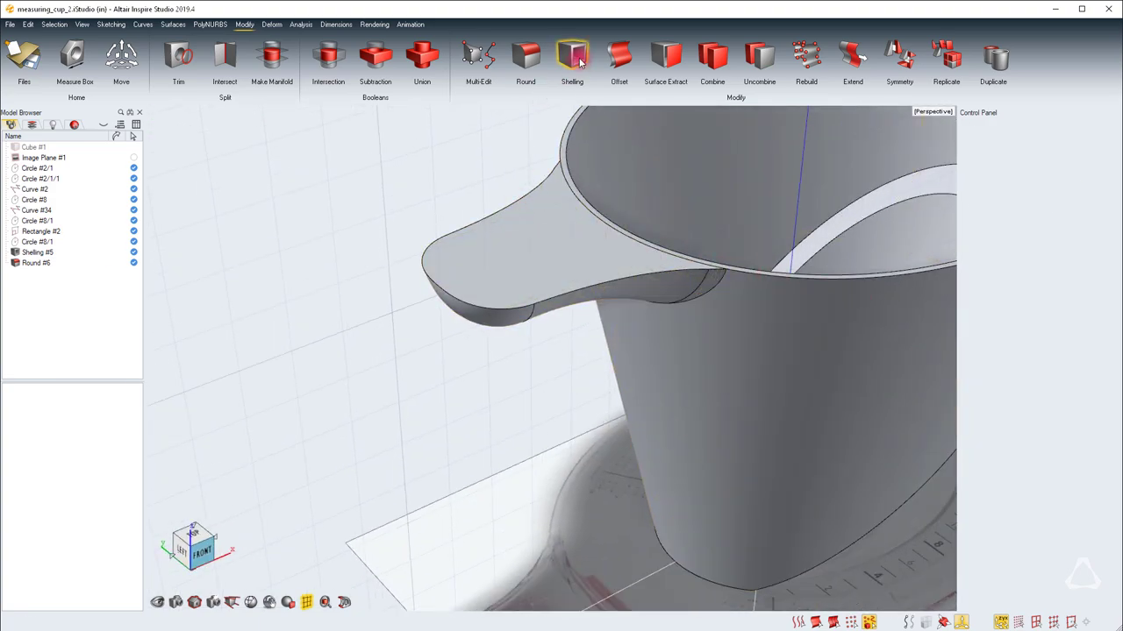
Shell the pouring lip from its top face at 0.05 in thickness.
left_click(571, 55)
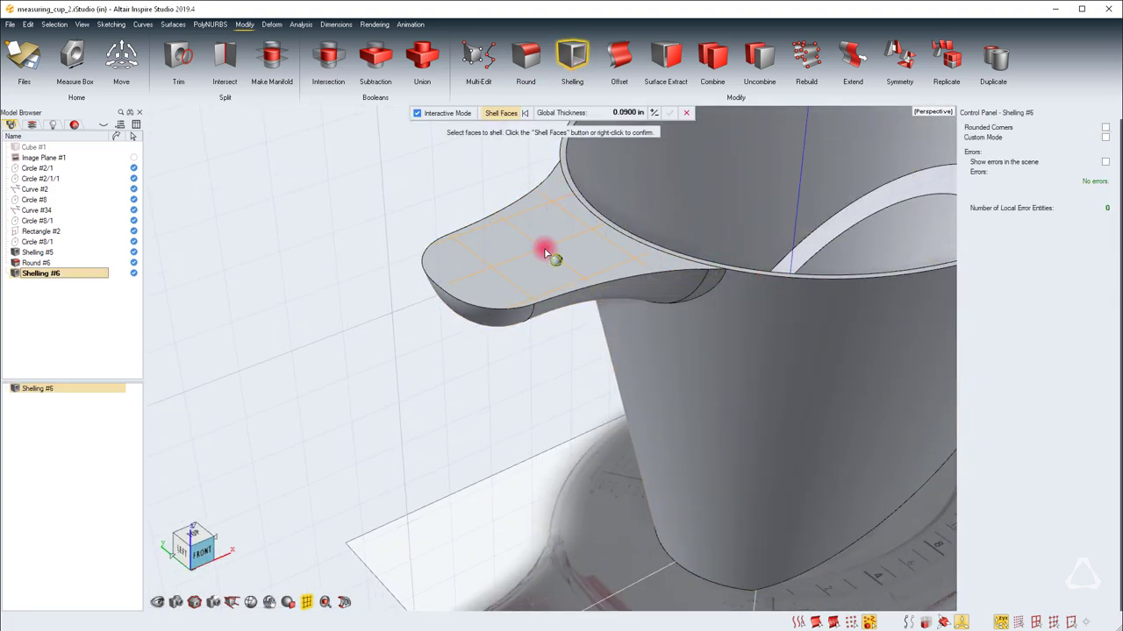
left_click(544, 254)
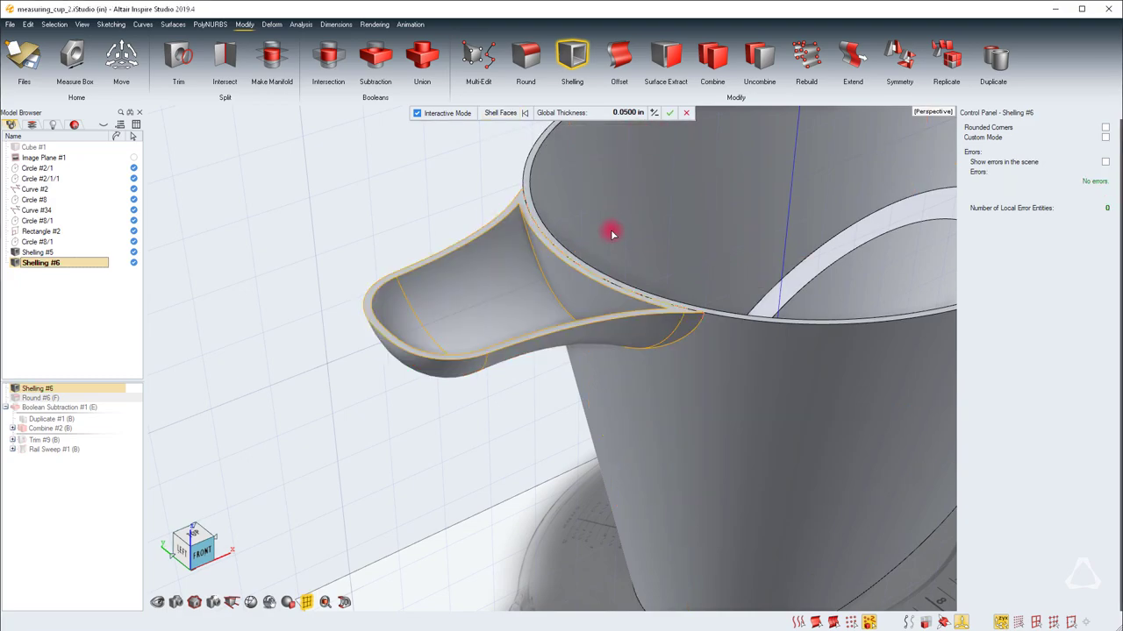
left_click_drag(612, 235, 629, 333)
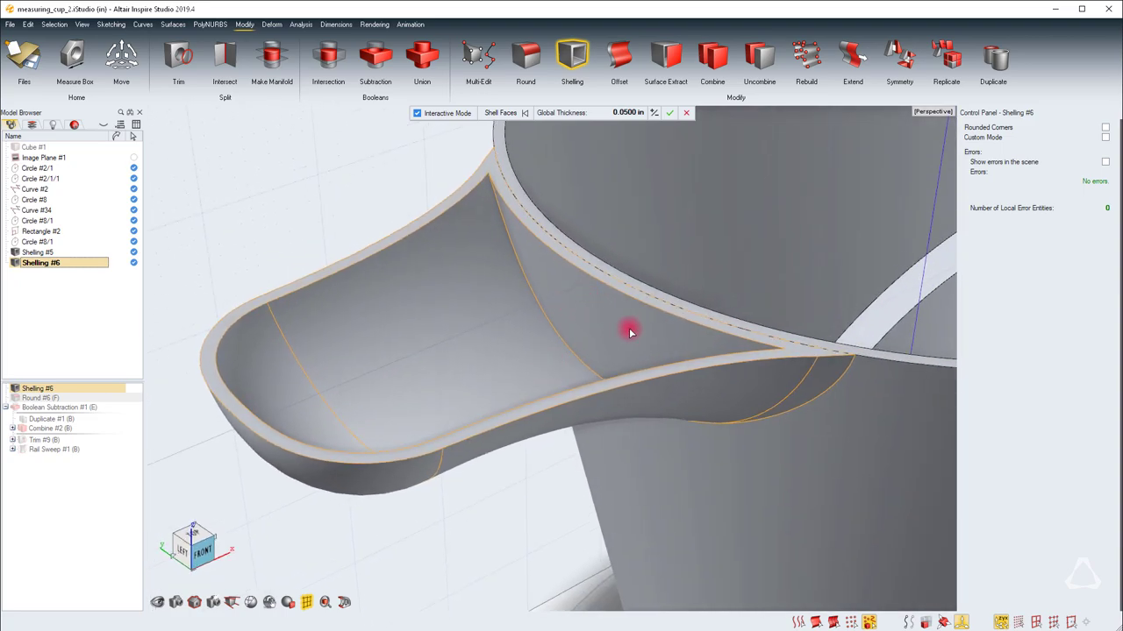
mouse_move(574, 298)
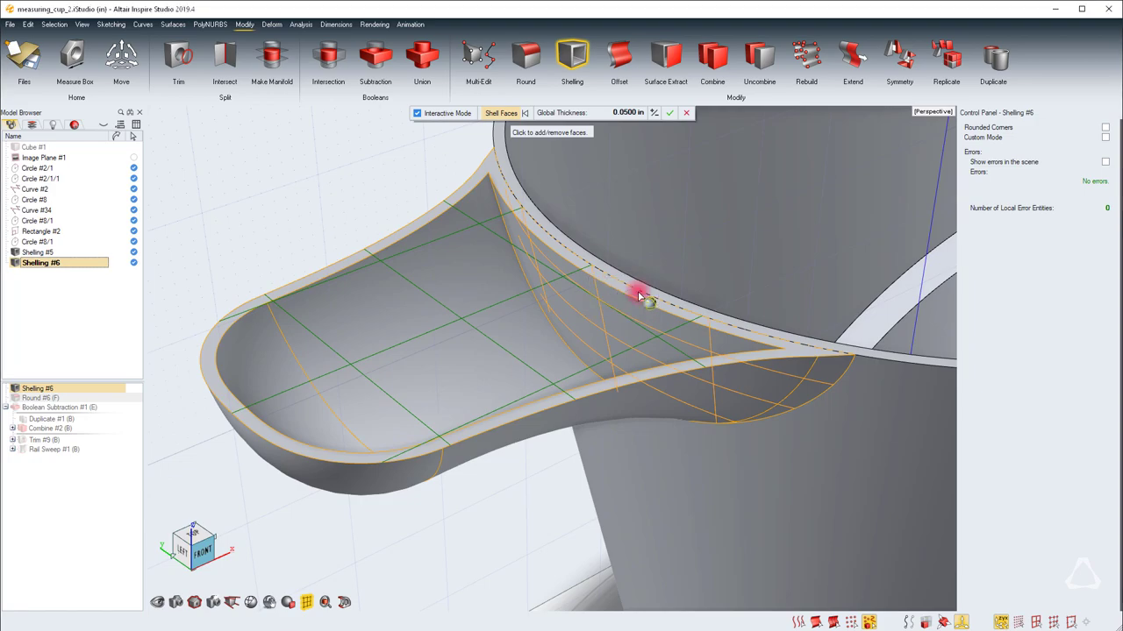
left_click(501, 112)
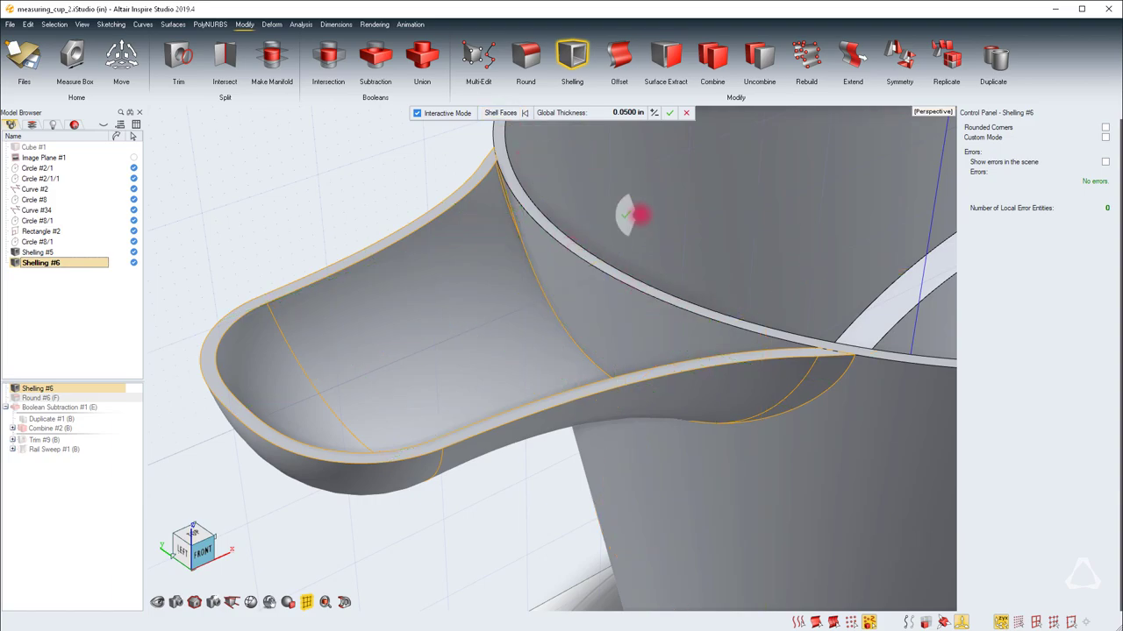
left_click(669, 112)
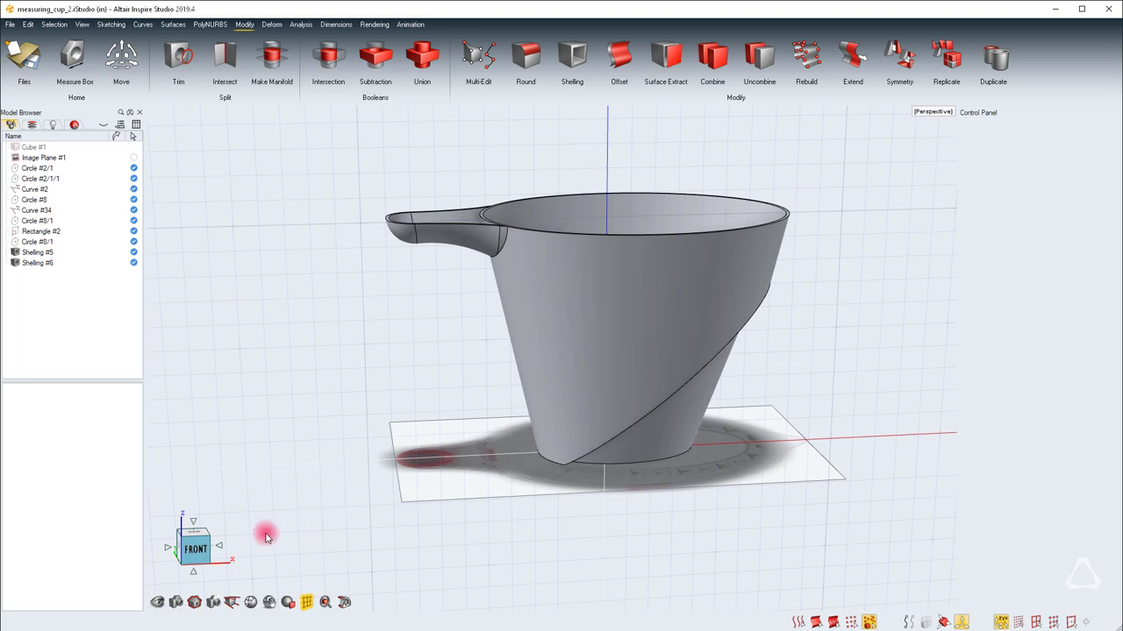
Trim the spout along Curve #40 from the Front view, then return to perspective.
left_click(194, 549)
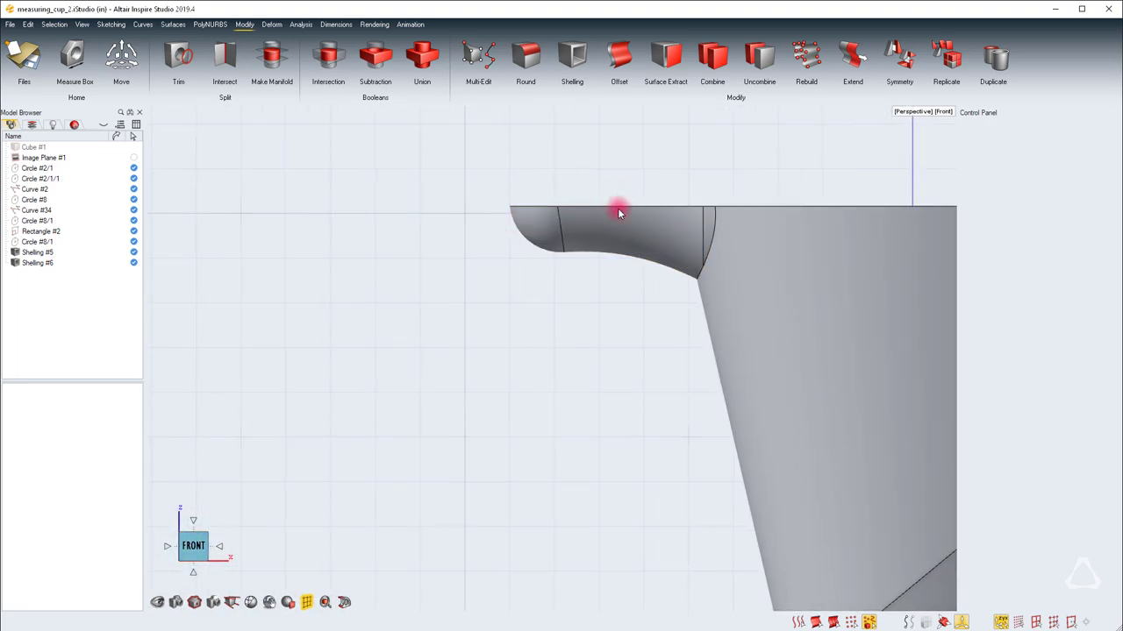
right_click(618, 213)
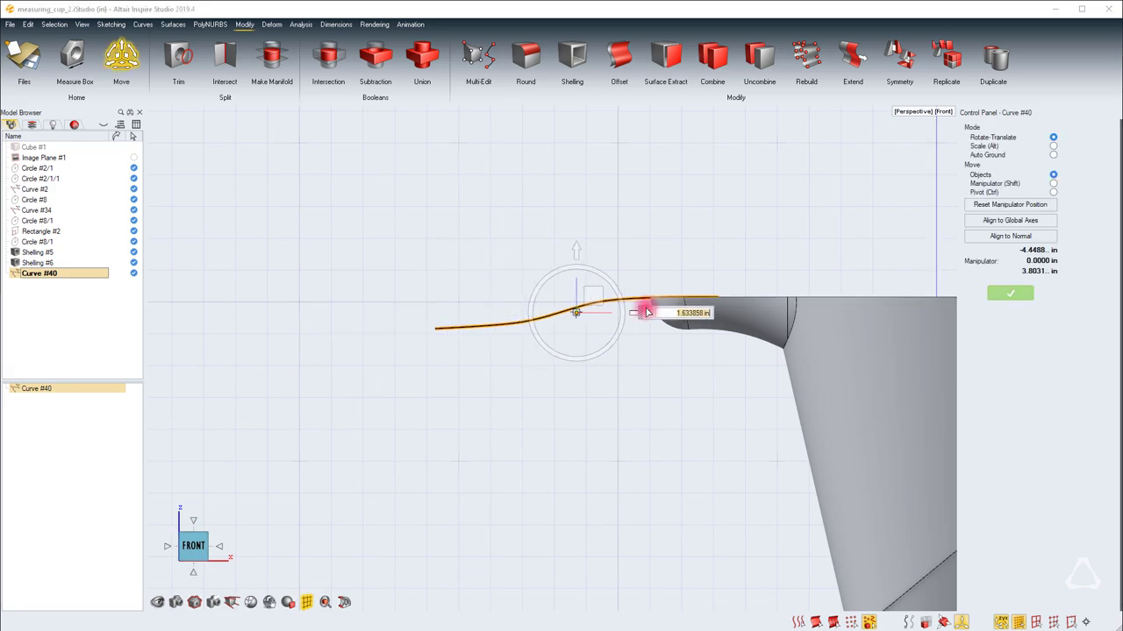
left_click_drag(576, 313, 684, 314)
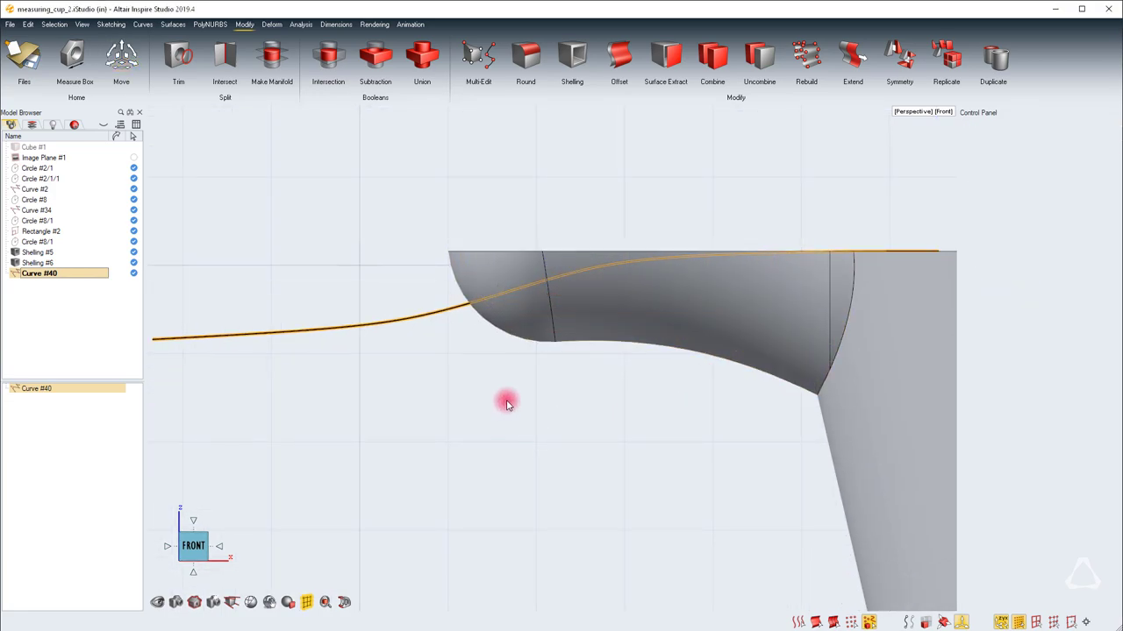
left_click(178, 55)
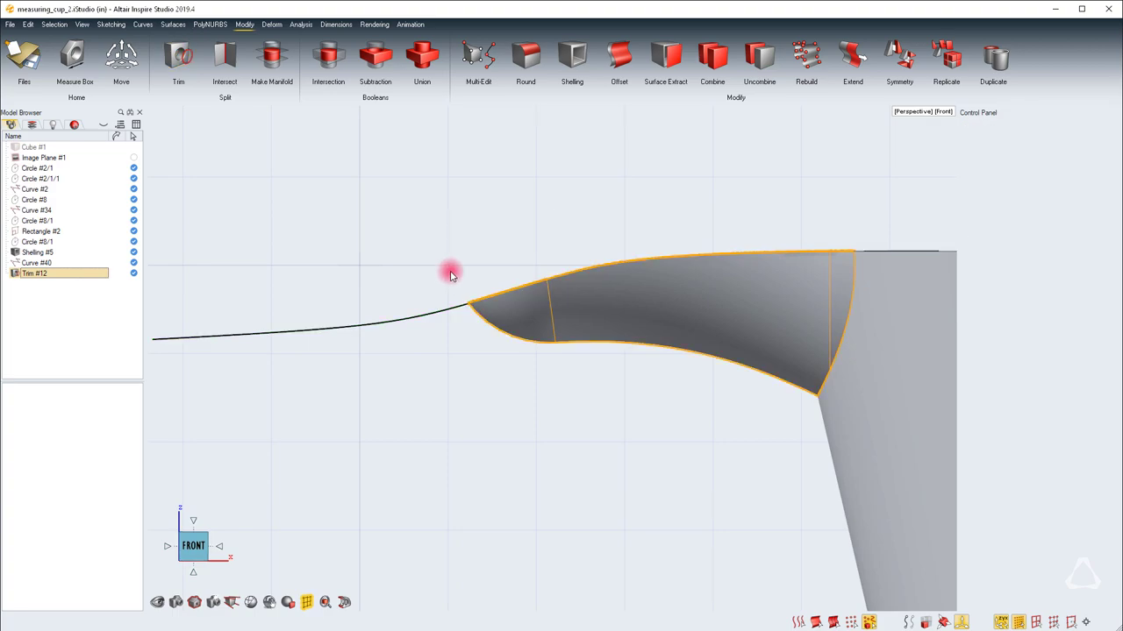
left_click_drag(452, 272, 355, 302)
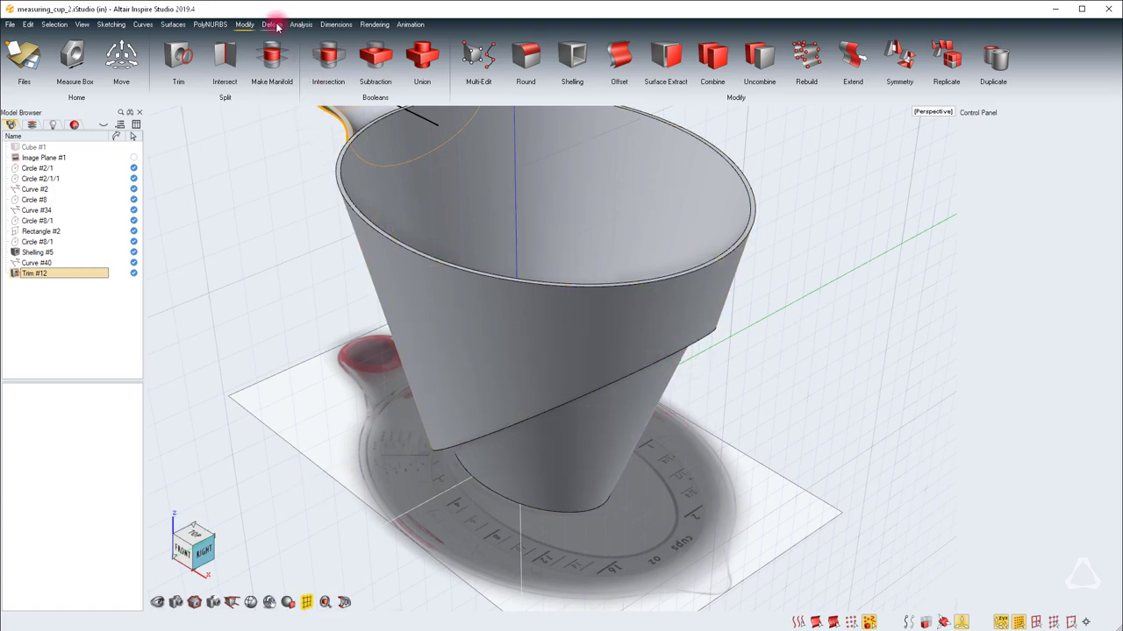
Build Lattice #5 around the cup with 8, 9 and 8 points along X, Y, Z.
left_click(271, 23)
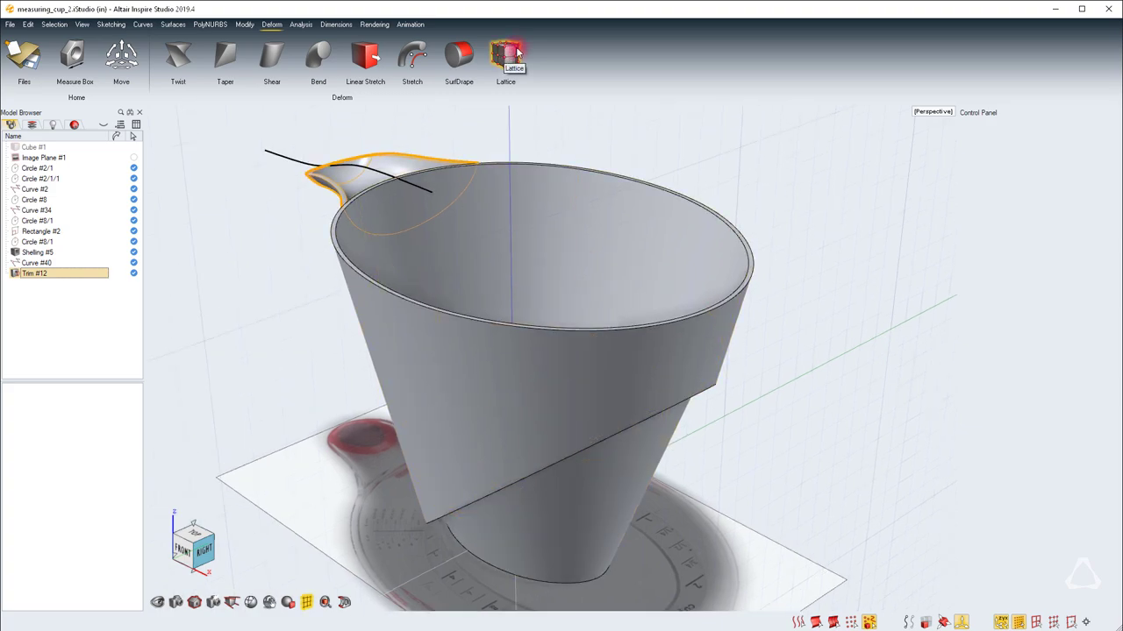
left_click(506, 57)
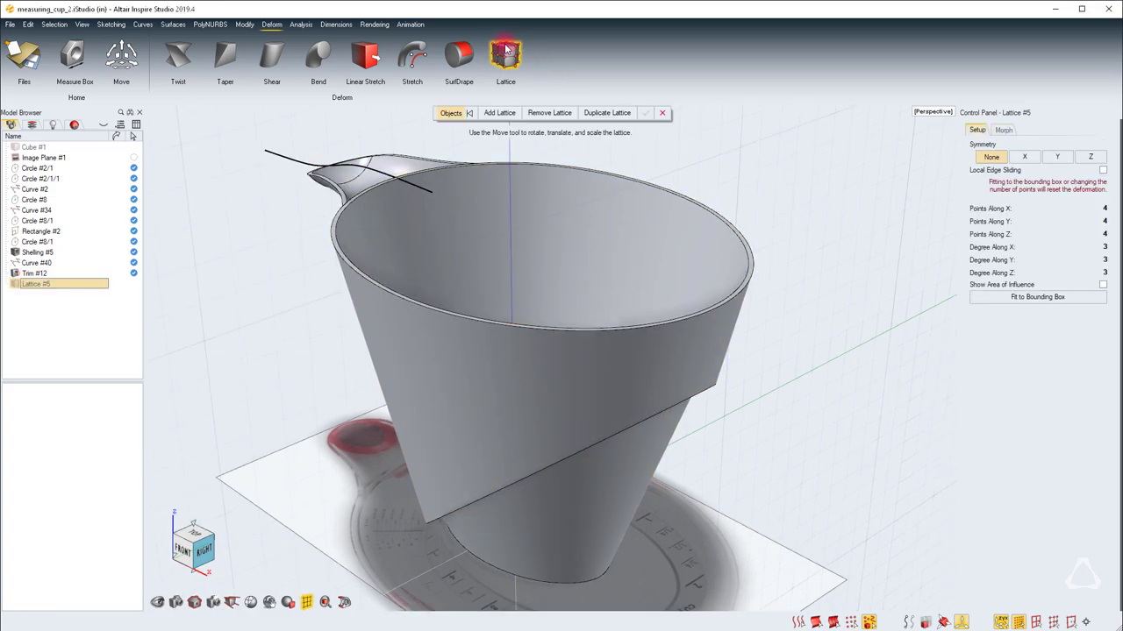
left_click(505, 57)
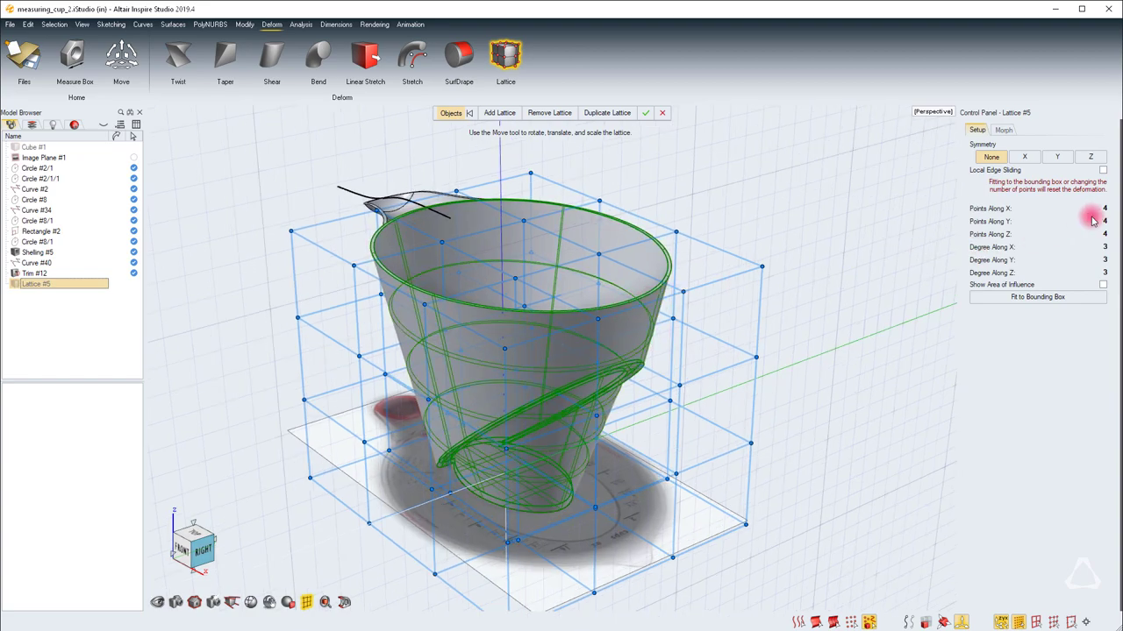
left_click(1078, 208)
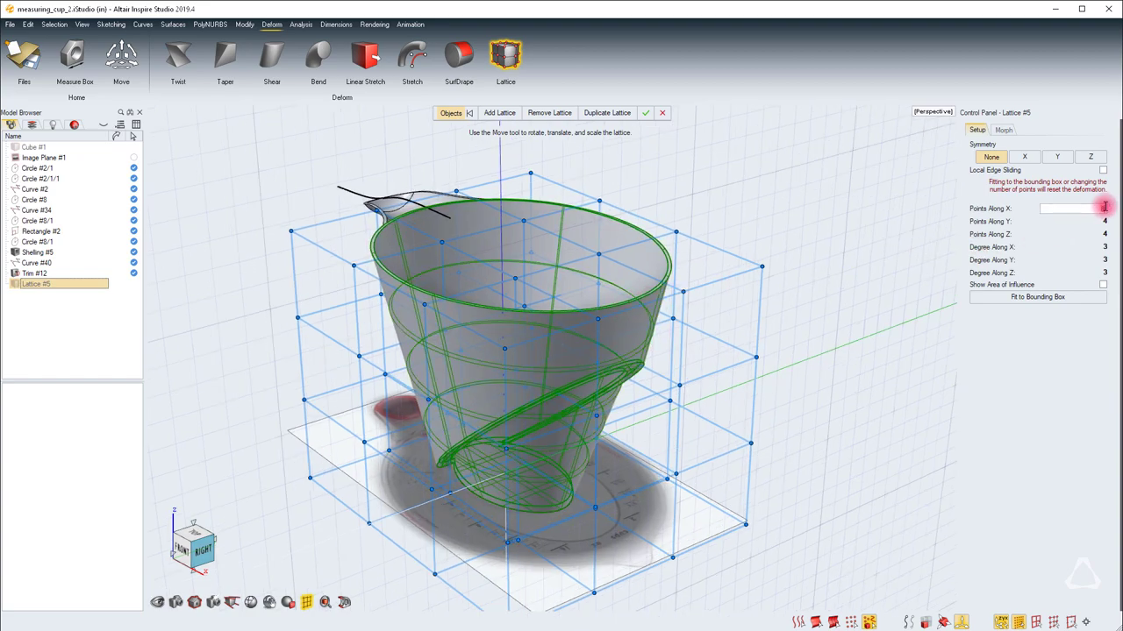
left_click(1103, 220)
type("8")
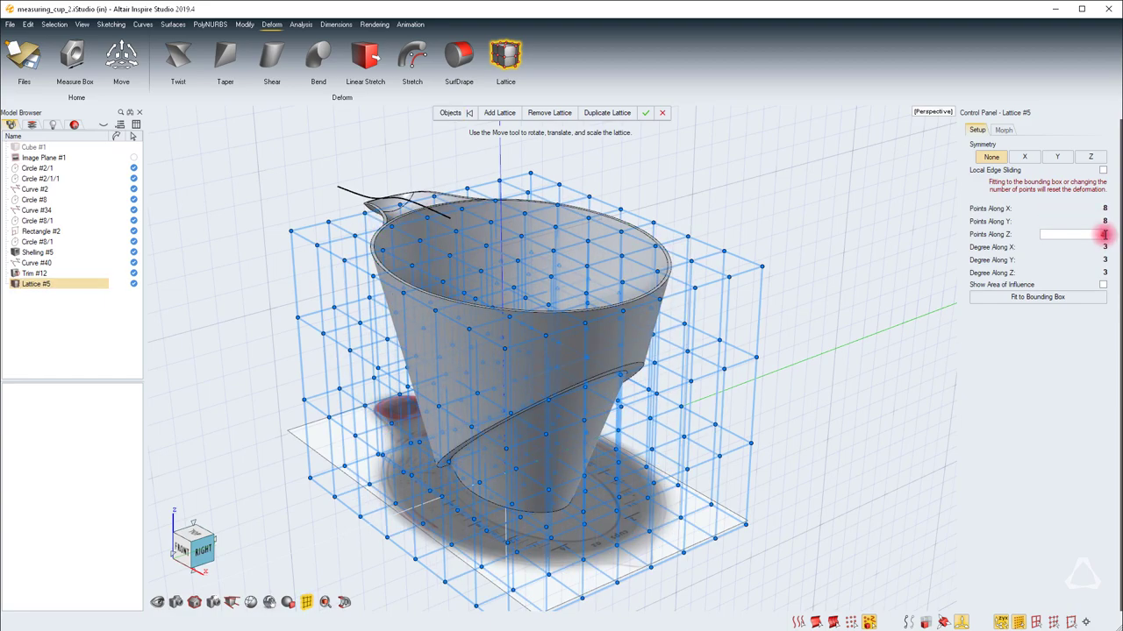
left_click(644, 113)
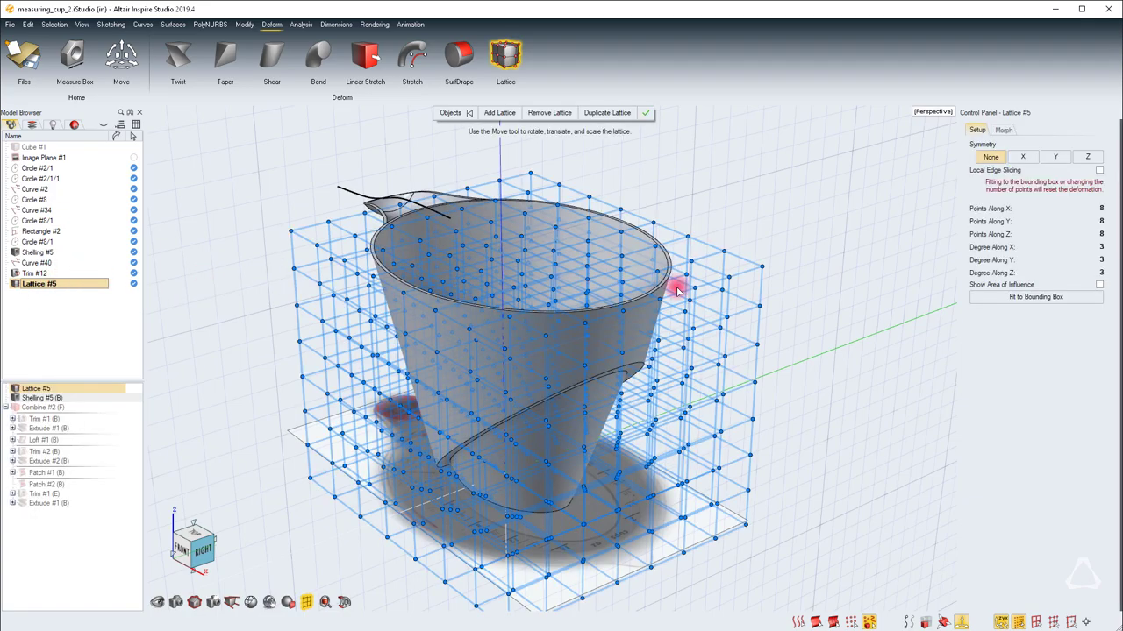
mouse_move(682, 170)
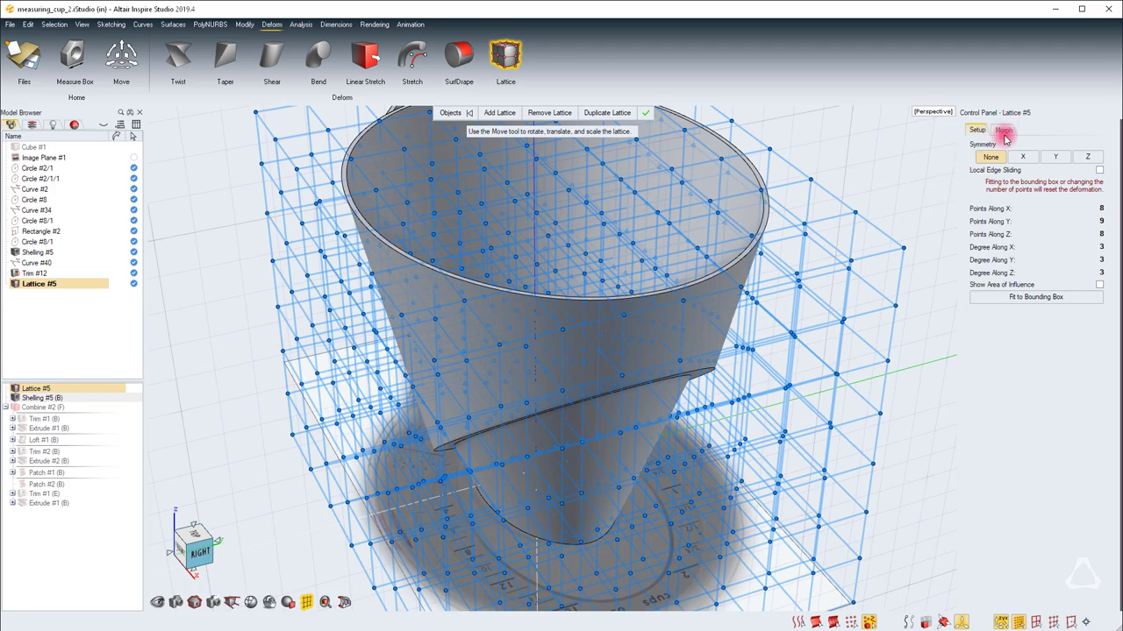
Show the area of influence and pull a rim lattice point outward into a lip.
left_click(1002, 130)
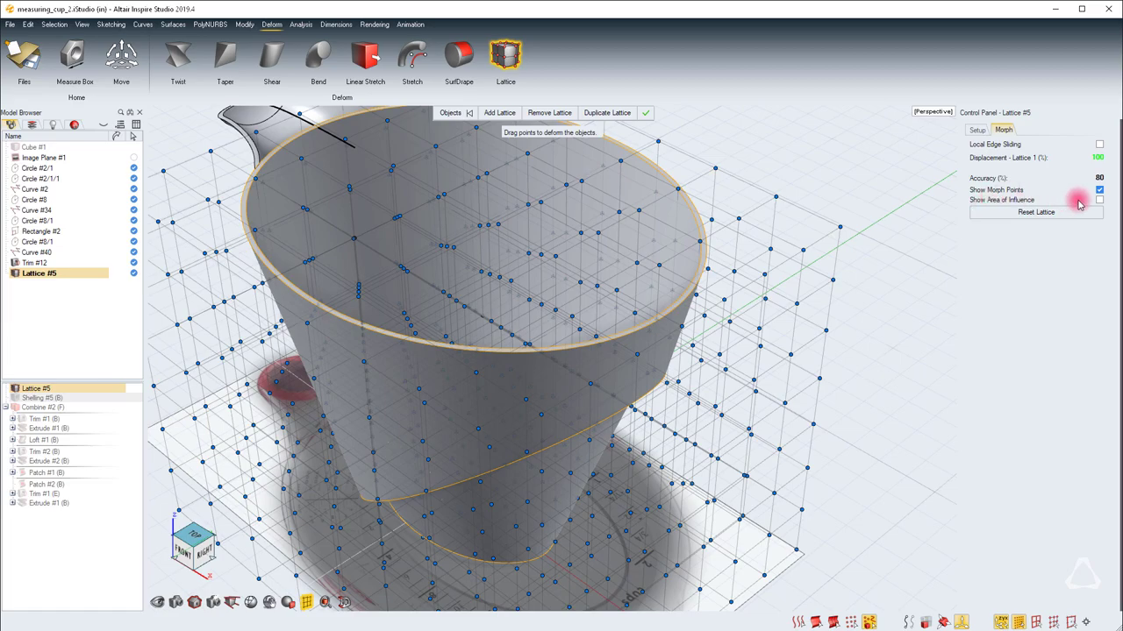
left_click(1099, 200)
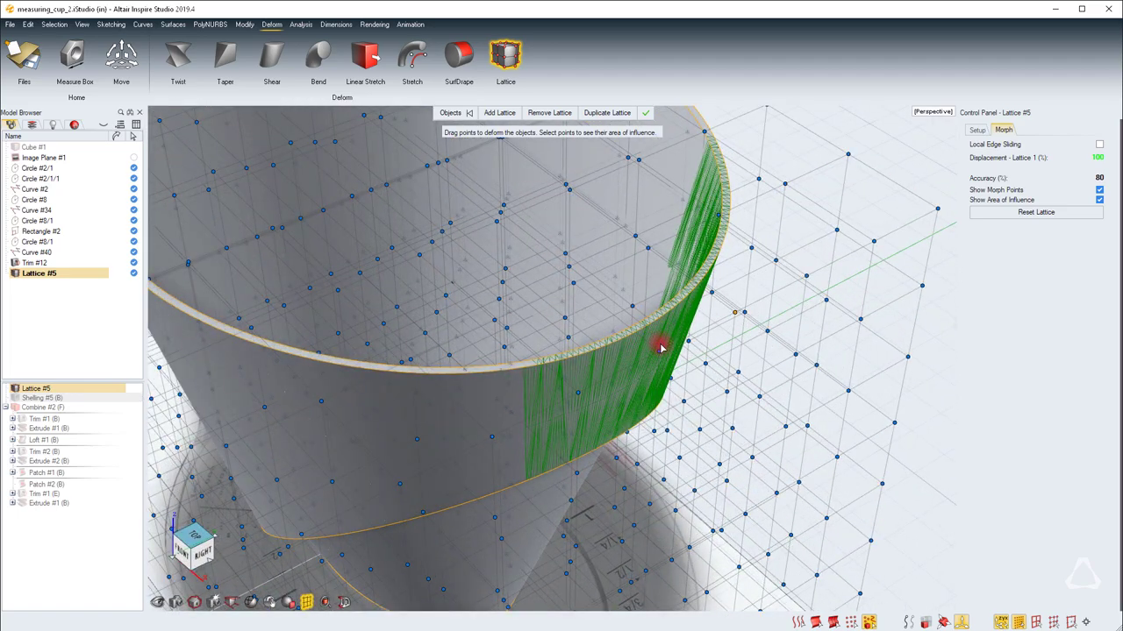
left_click_drag(662, 346, 680, 362)
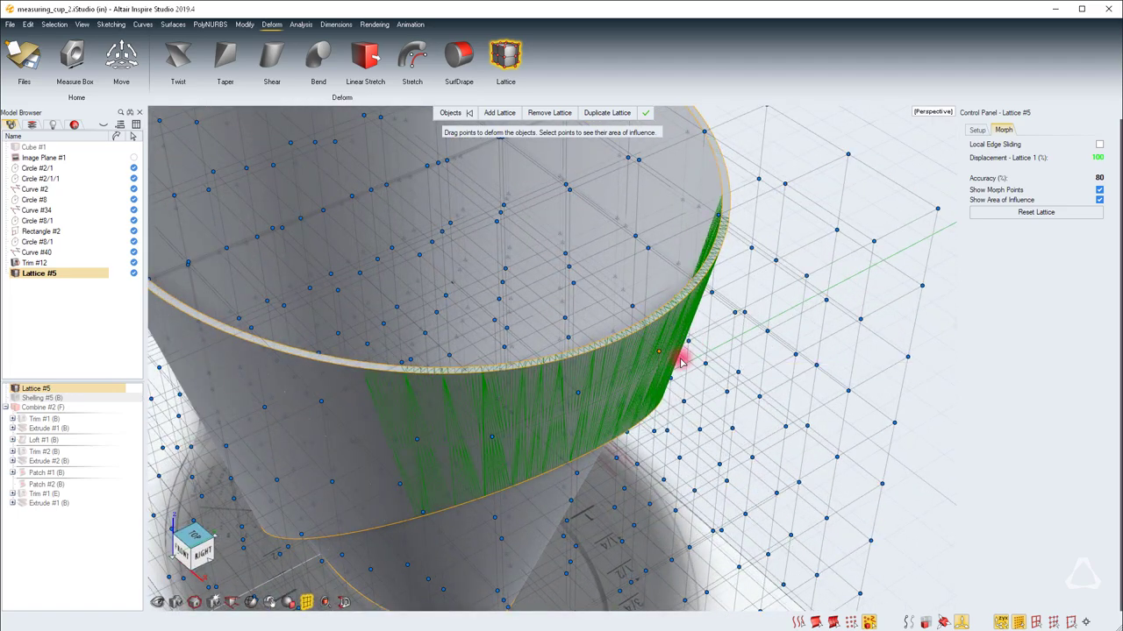
left_click_drag(680, 362, 550, 358)
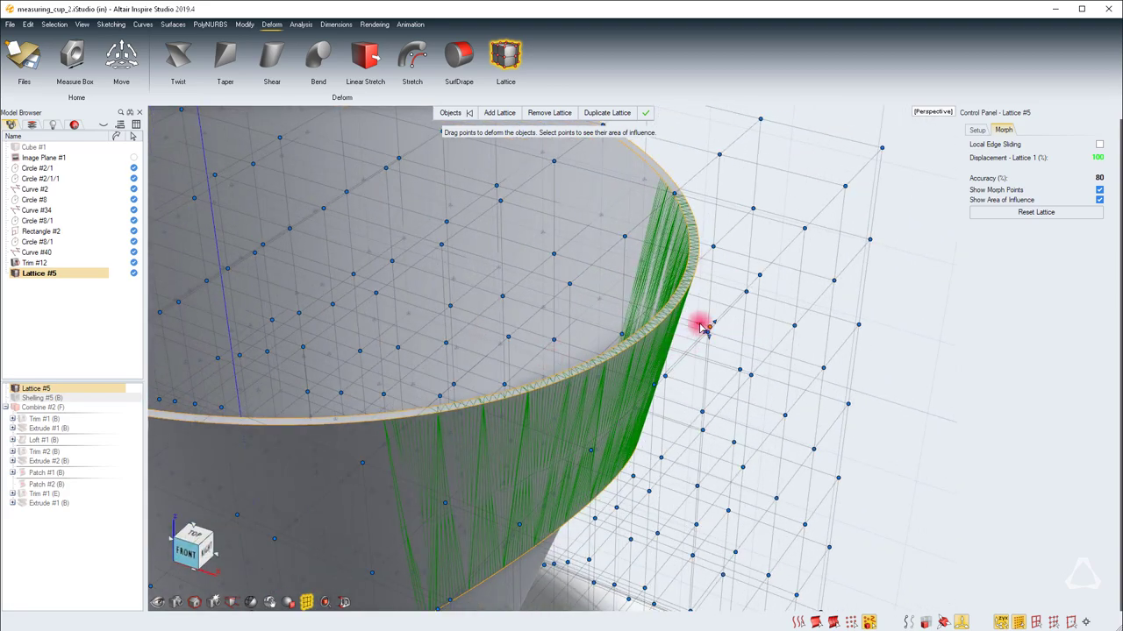
left_click_drag(702, 329, 778, 348)
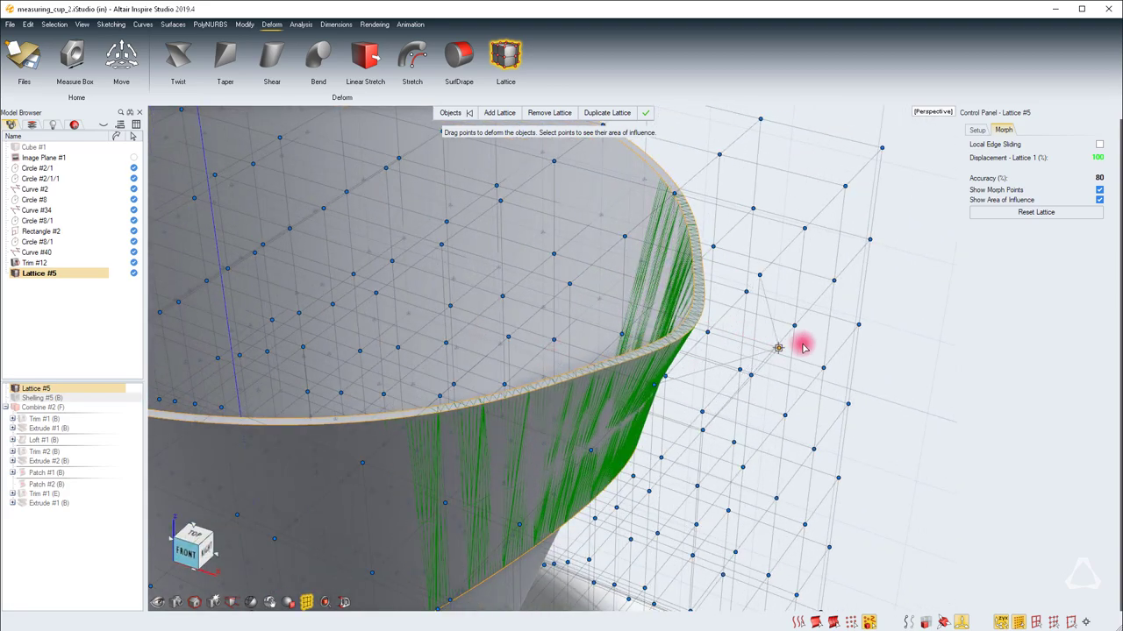
left_click_drag(778, 348, 946, 399)
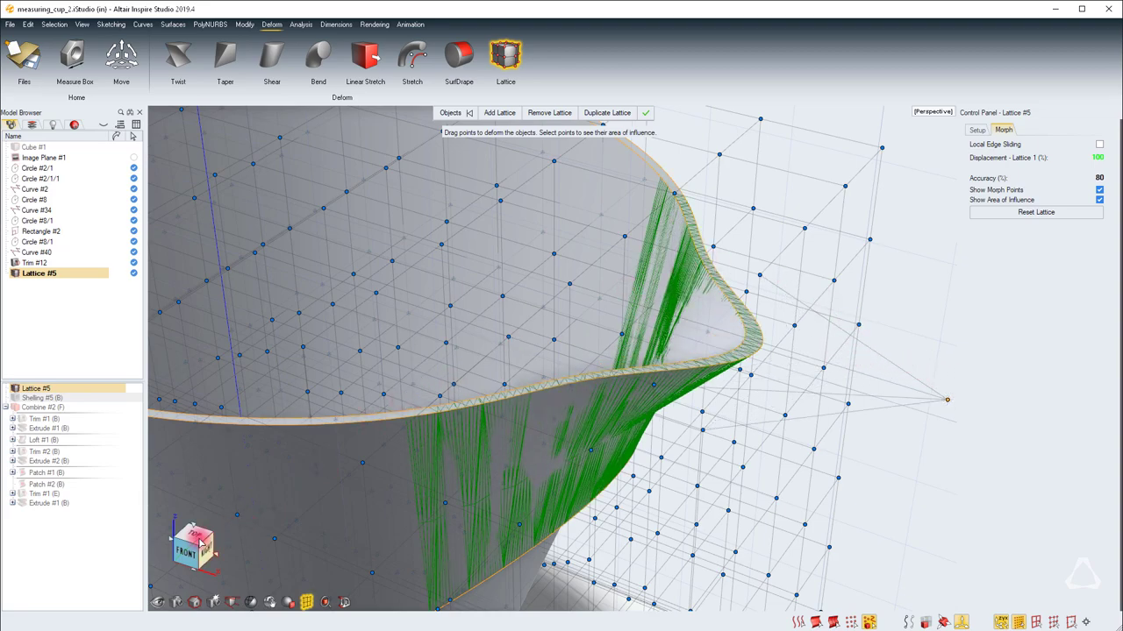
Refine the new lip from another view by sliding and lifting more lattice points.
left_click(193, 544)
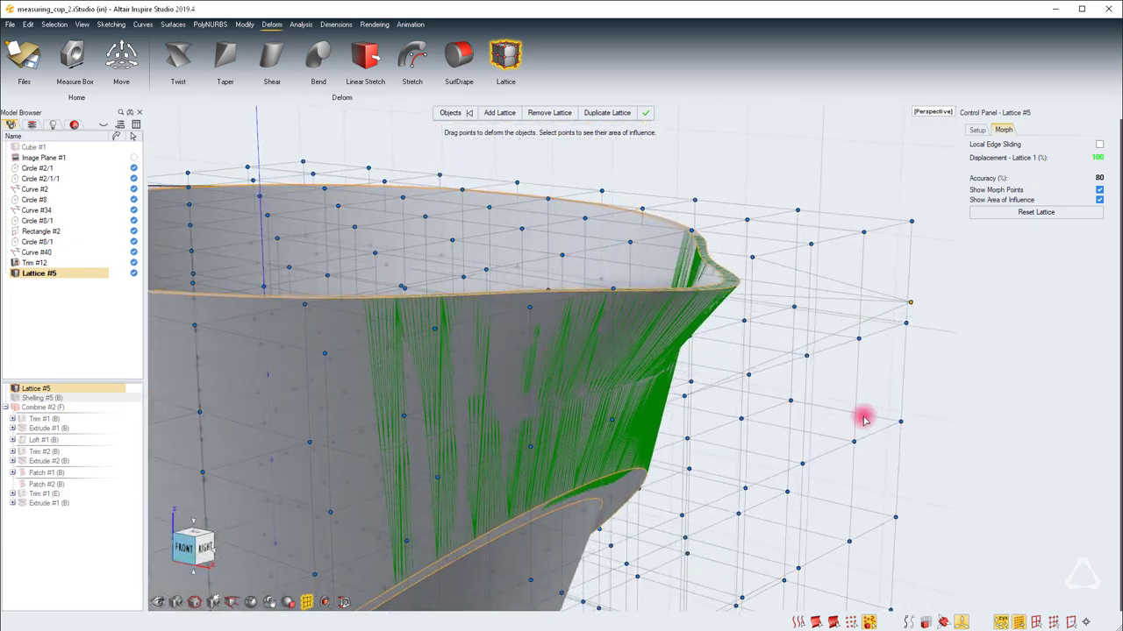
left_click_drag(863, 419, 559, 360)
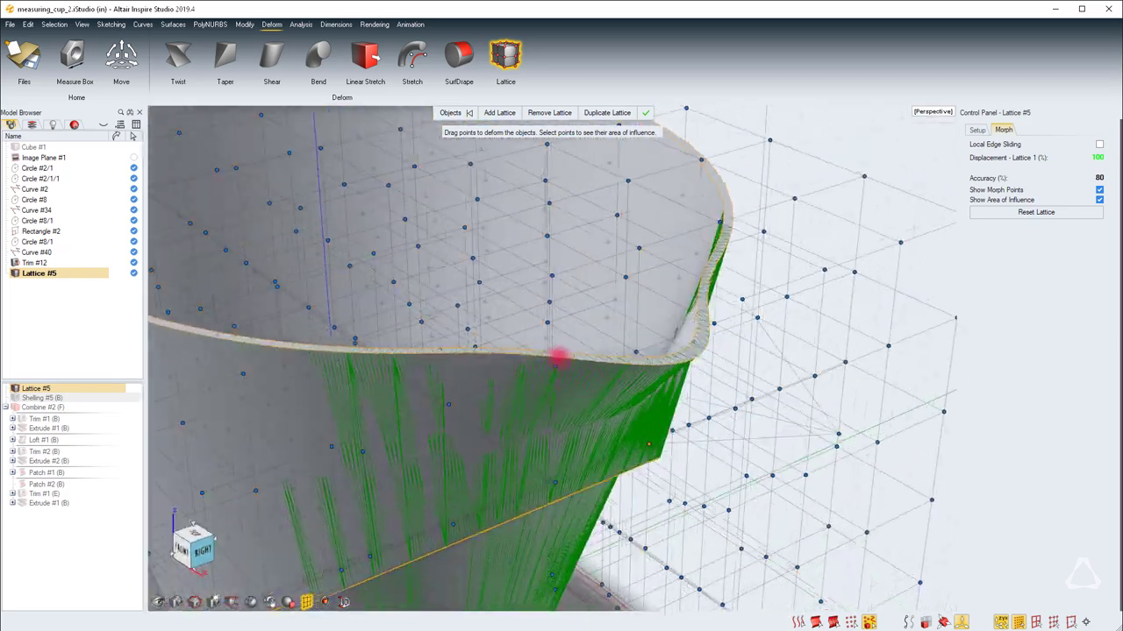
left_click_drag(562, 355, 658, 390)
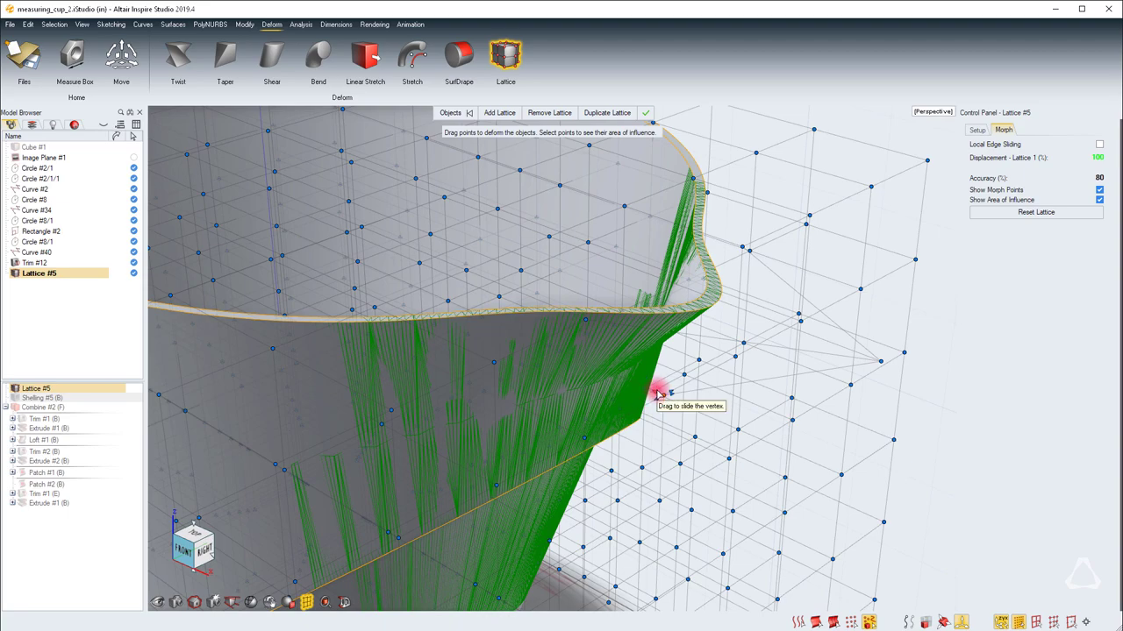
left_click_drag(658, 392, 720, 426)
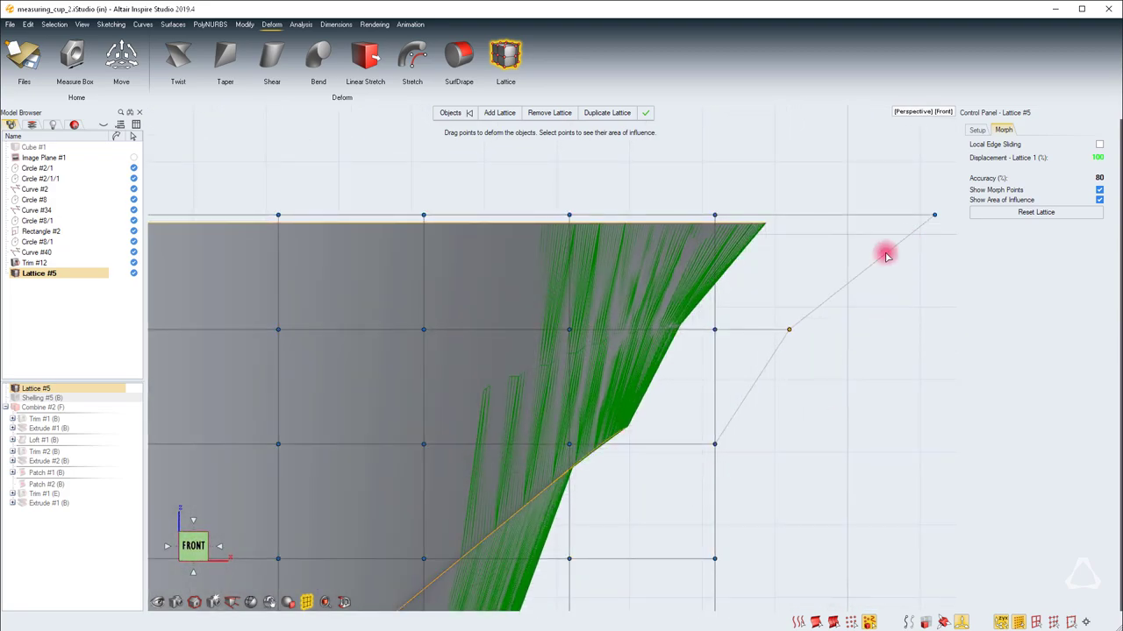
left_click_drag(886, 257, 790, 331)
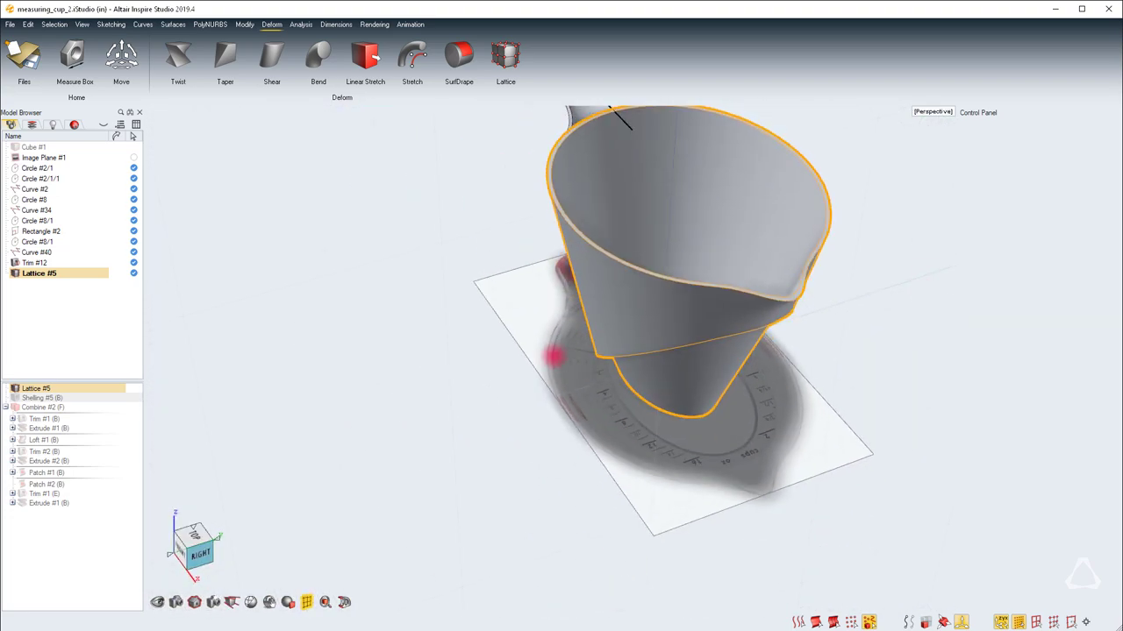
Outline an ellipse at the red handle's base on the reference photo in Paint.
left_click(143, 24)
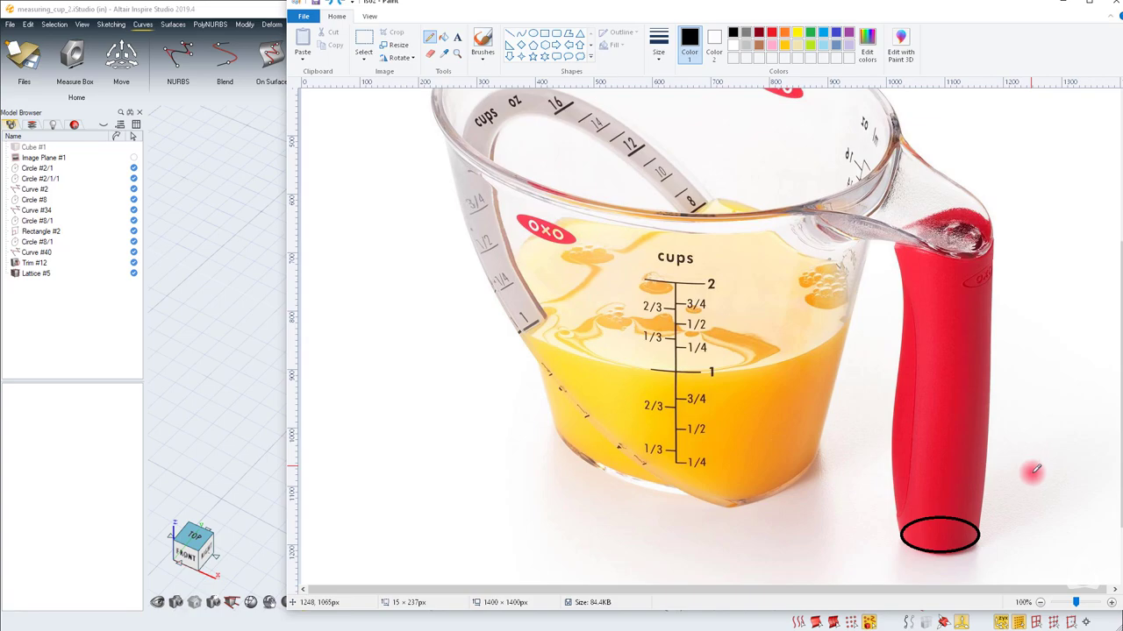
left_click_drag(1035, 486, 1035, 355)
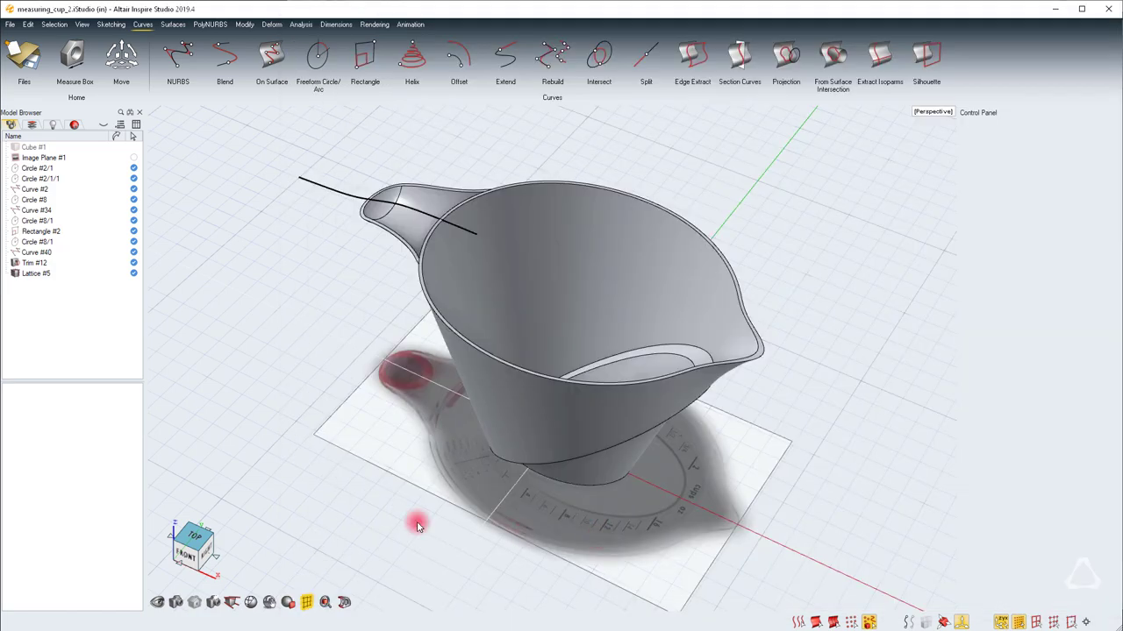
Draw Circle #10 over the handle base in Top view with Freeform Circle/Arc.
left_click(195, 536)
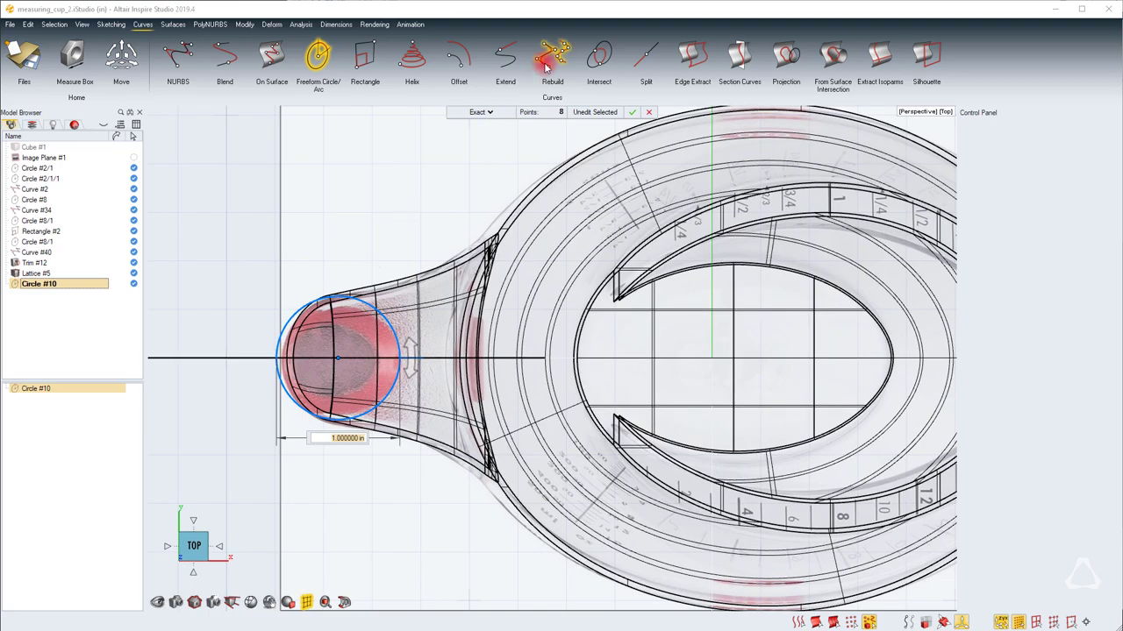
left_click(480, 112)
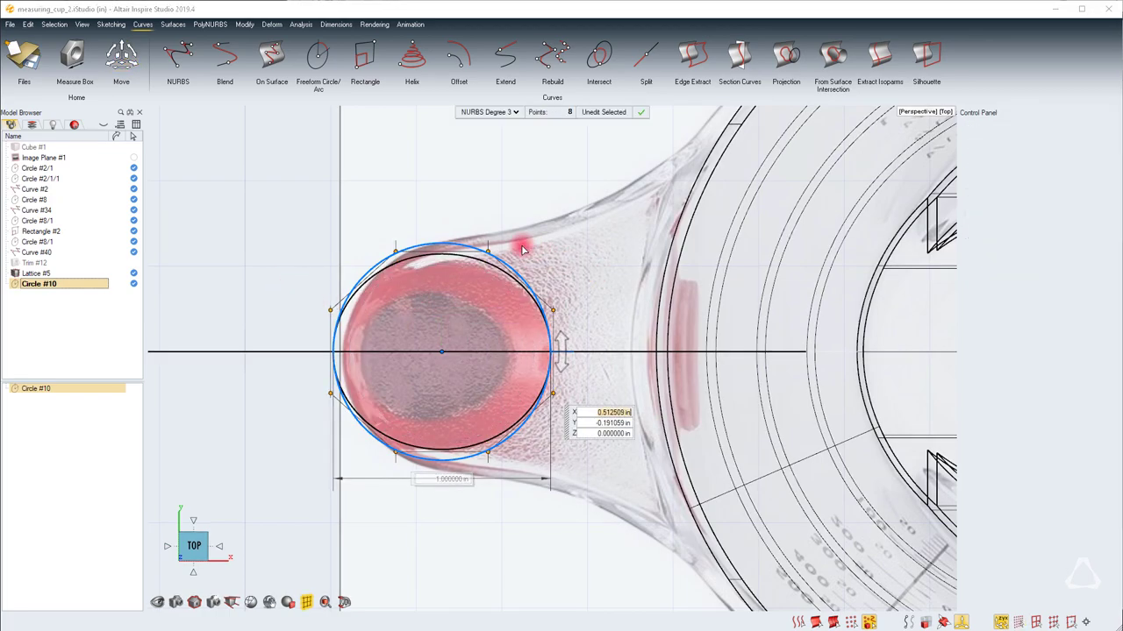
left_click(121, 57)
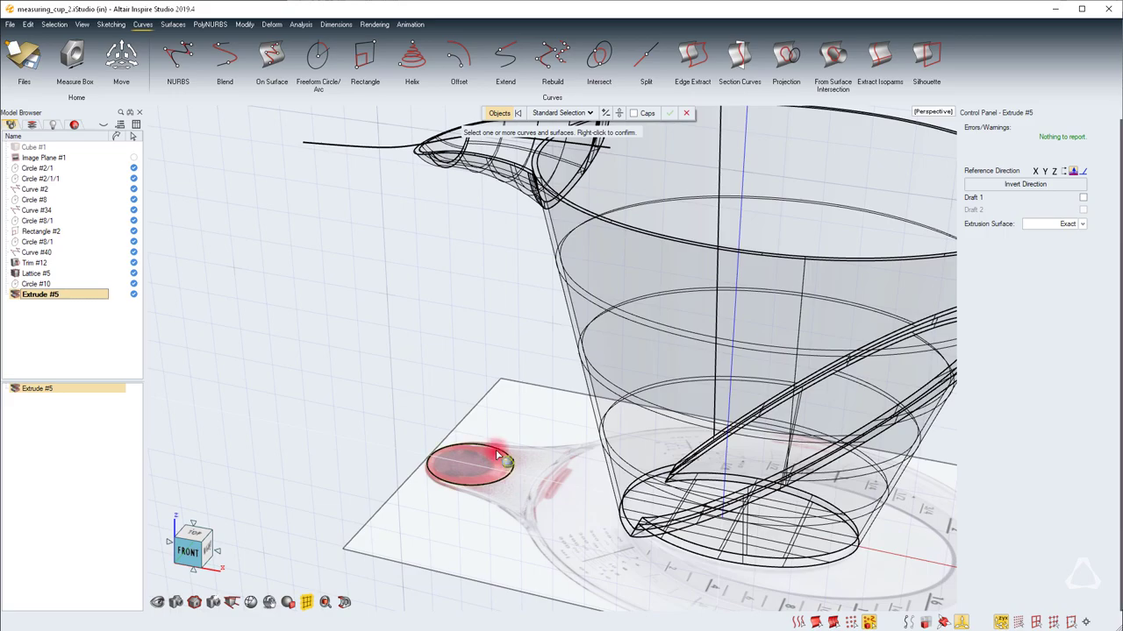
Extrude Circle #10 about 4.09 in to the grip as a degree-3 NURBS surface.
left_click(474, 460)
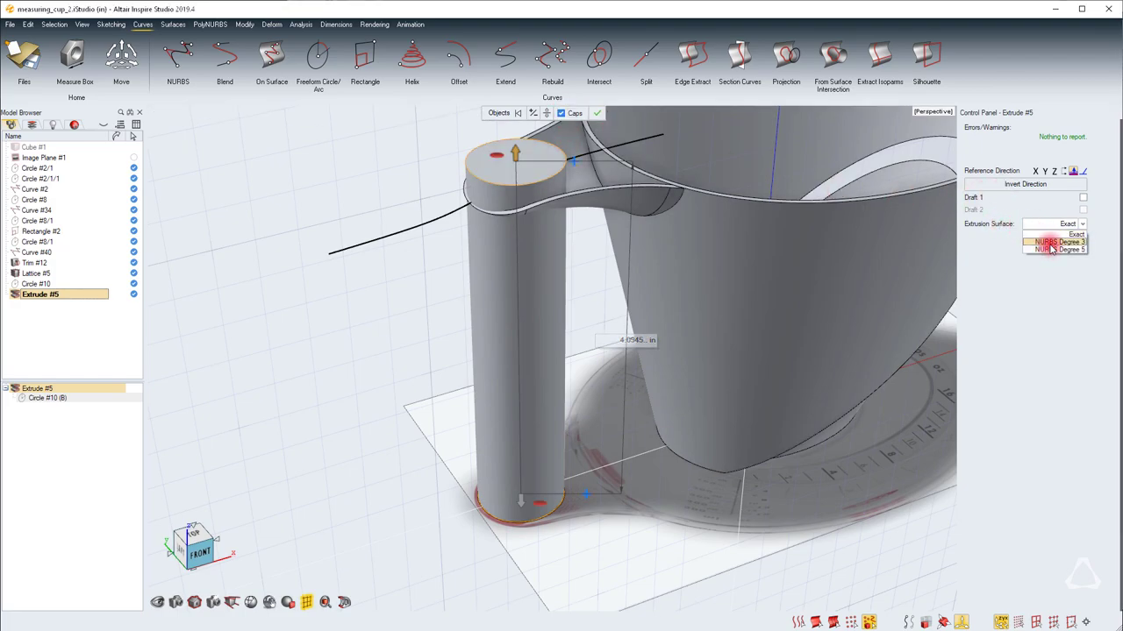
left_click(1054, 241)
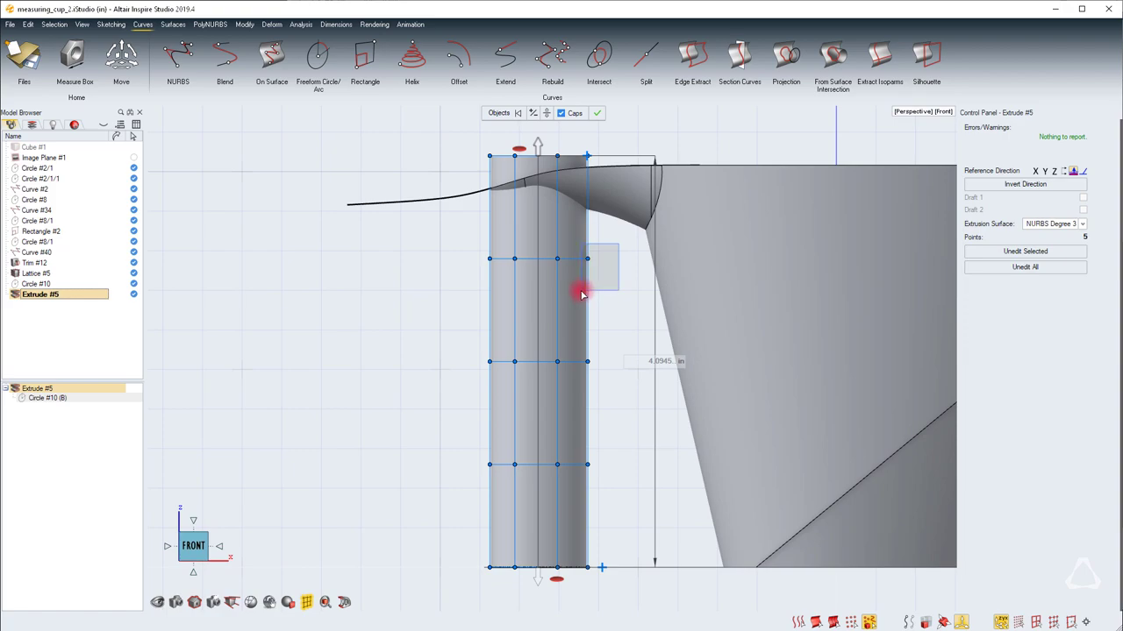
Bend and slim the handle column by moving and scaling rows of control points.
left_click_drag(583, 292, 588, 259)
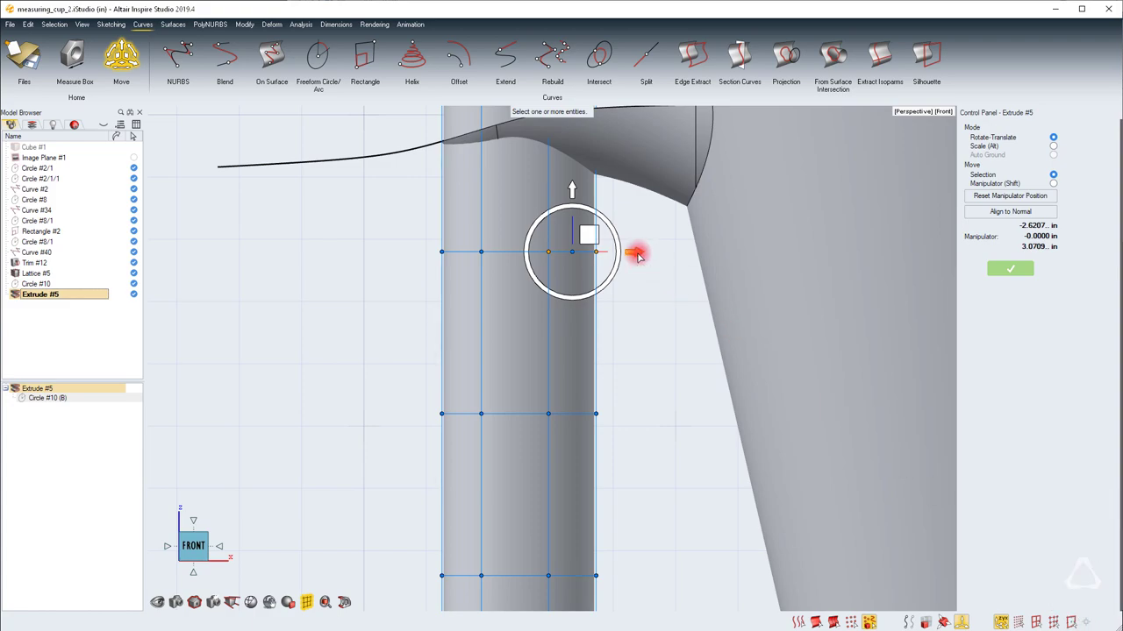
left_click_drag(596, 253, 614, 253)
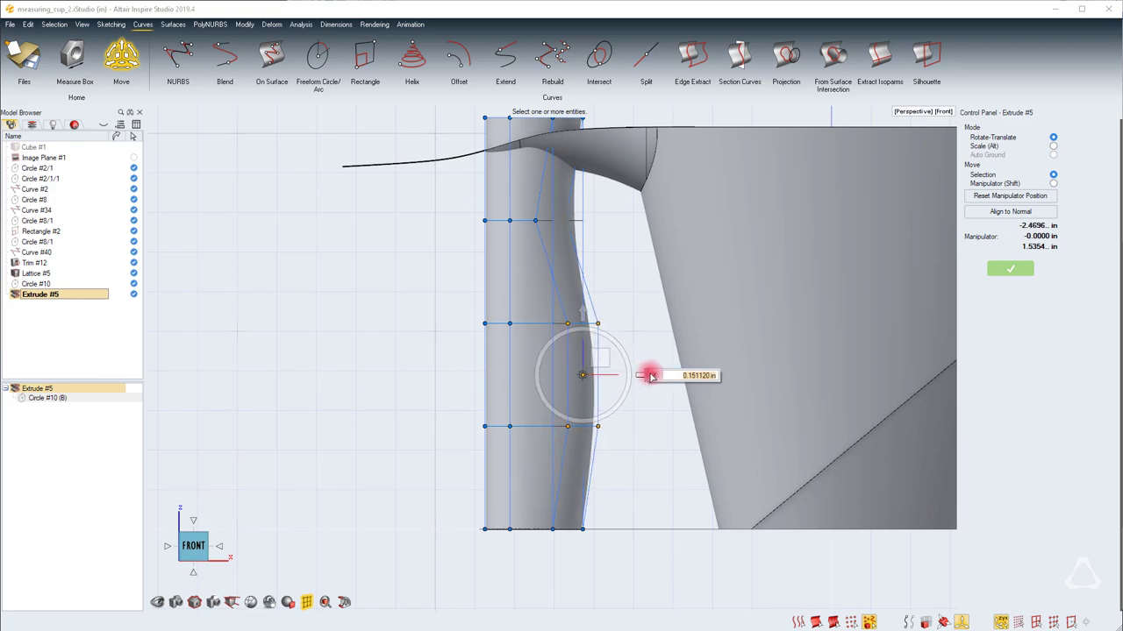
left_click_drag(584, 375, 500, 386)
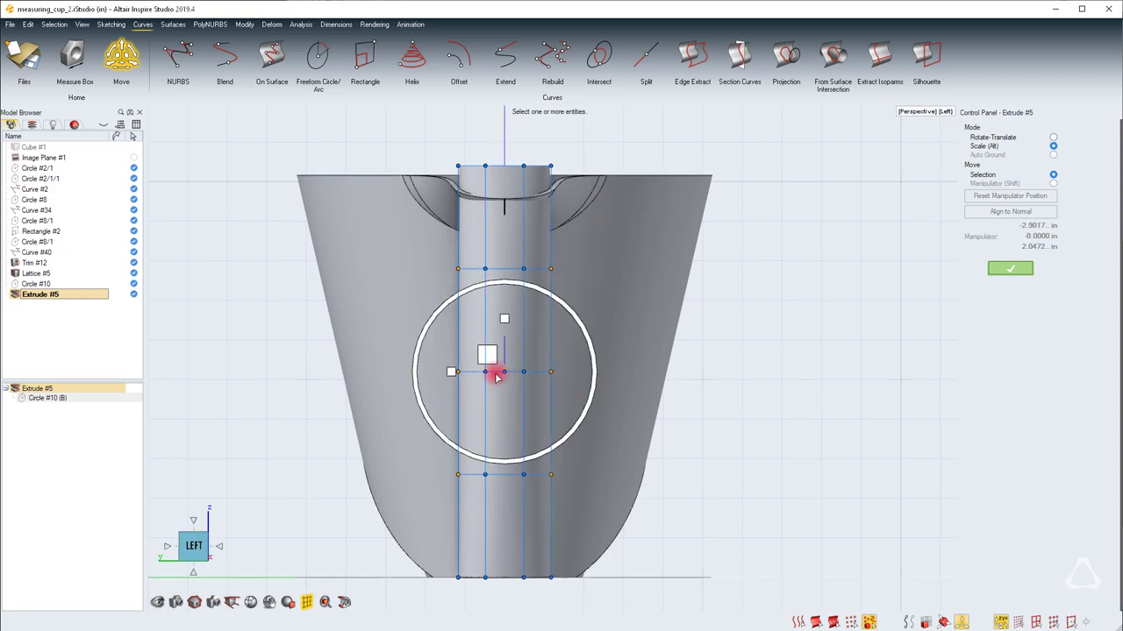
left_click_drag(495, 373, 439, 373)
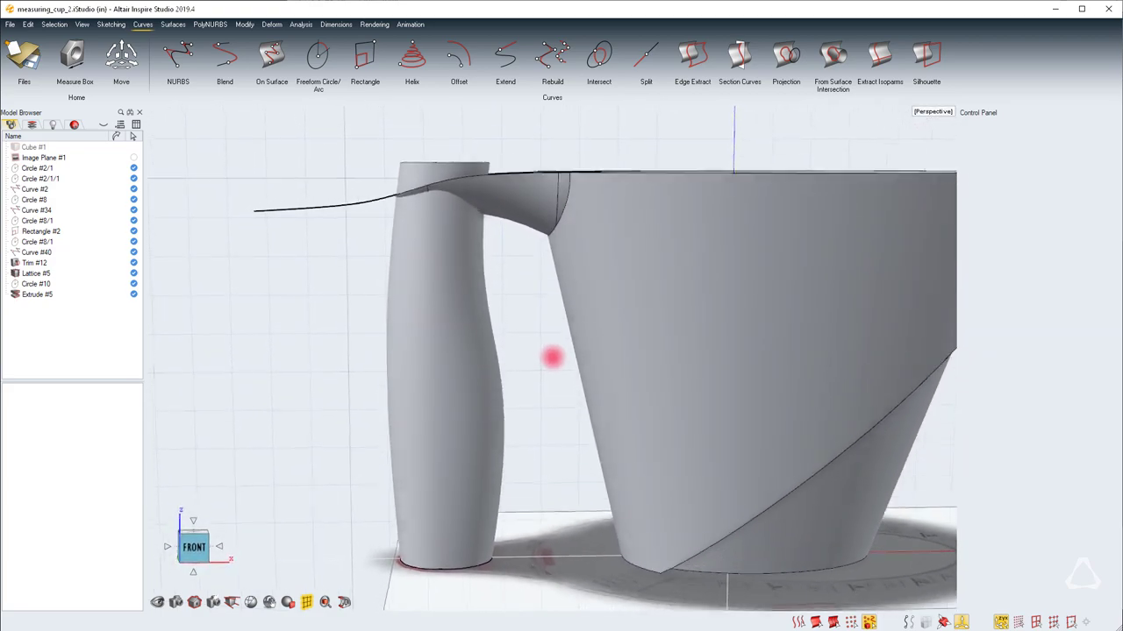
Duplicate the top grip's underside faces as one combined Surface Extract, keeping the original.
left_click_drag(552, 360, 522, 241)
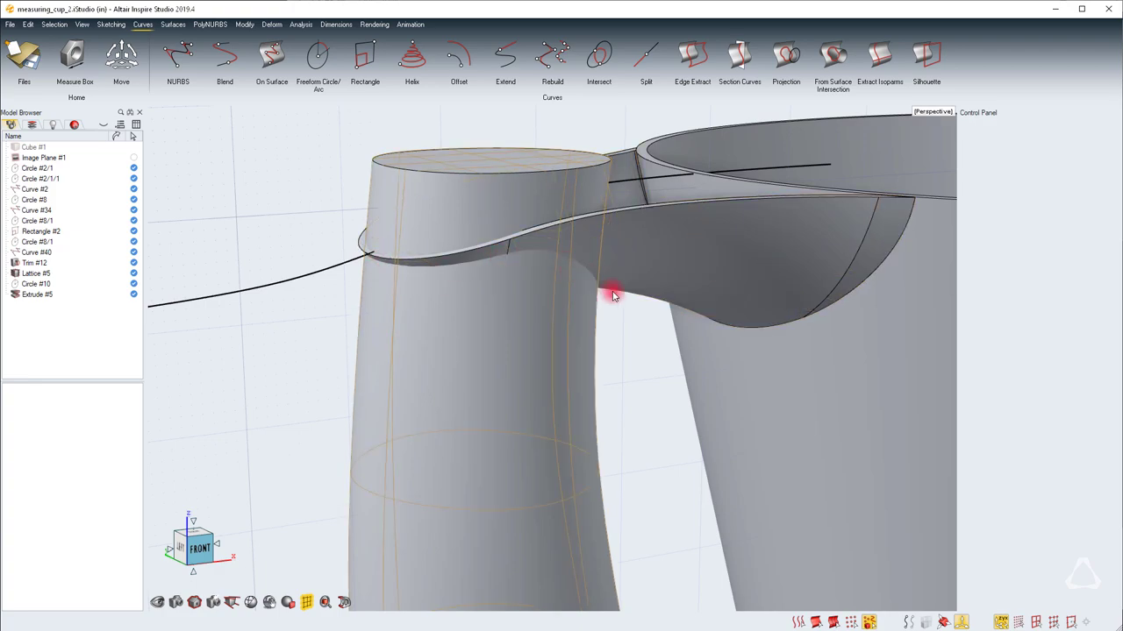
left_click(35, 262)
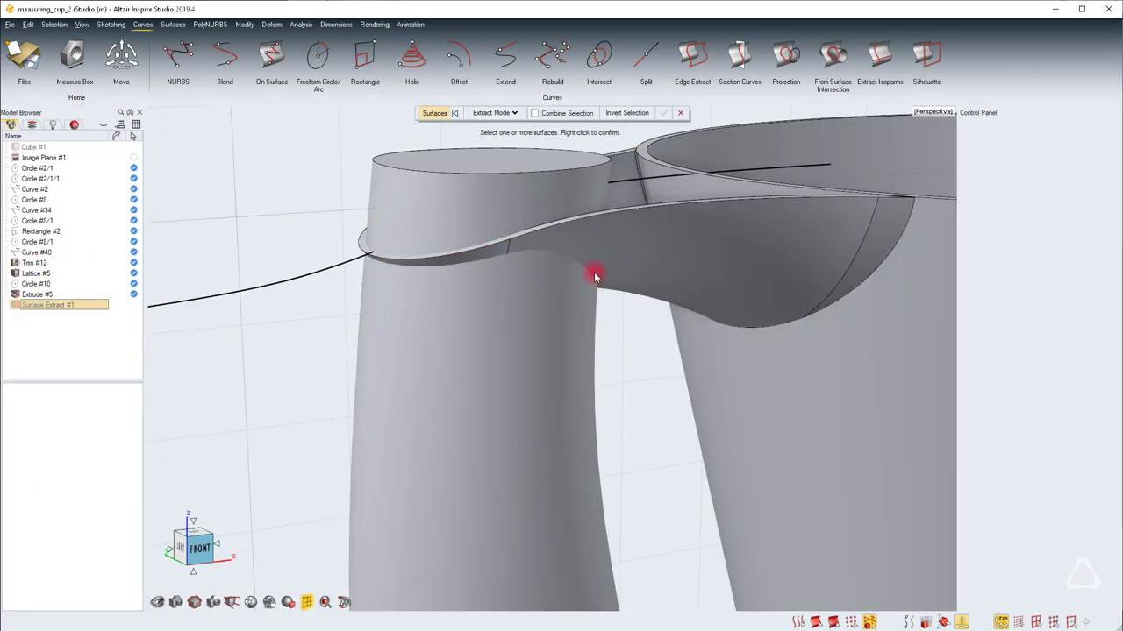
left_click(597, 276)
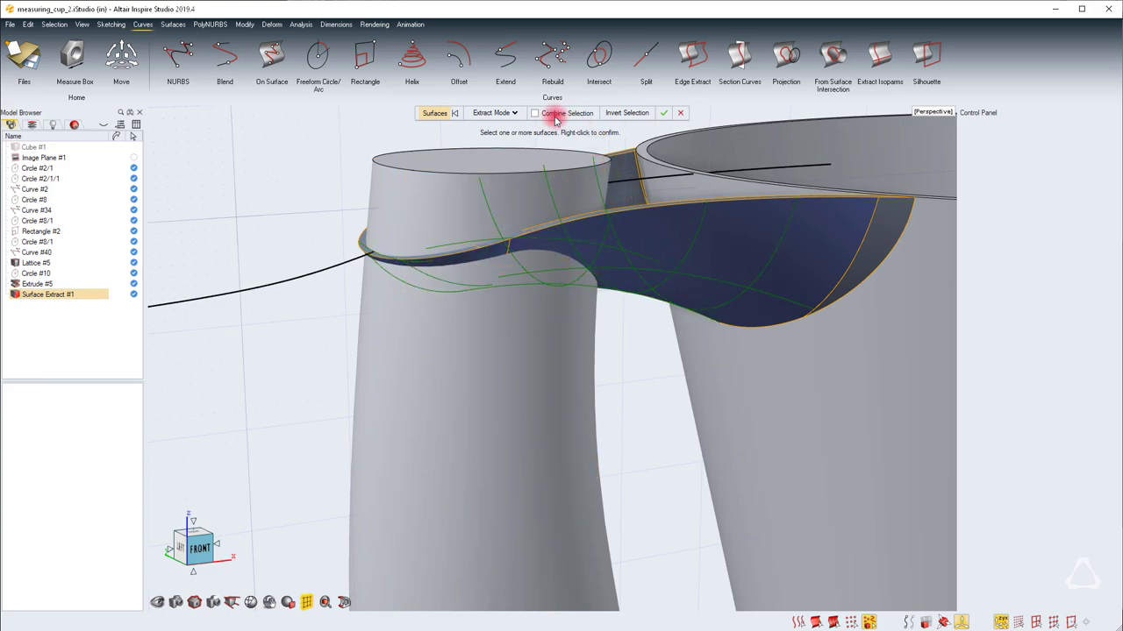
left_click(494, 112)
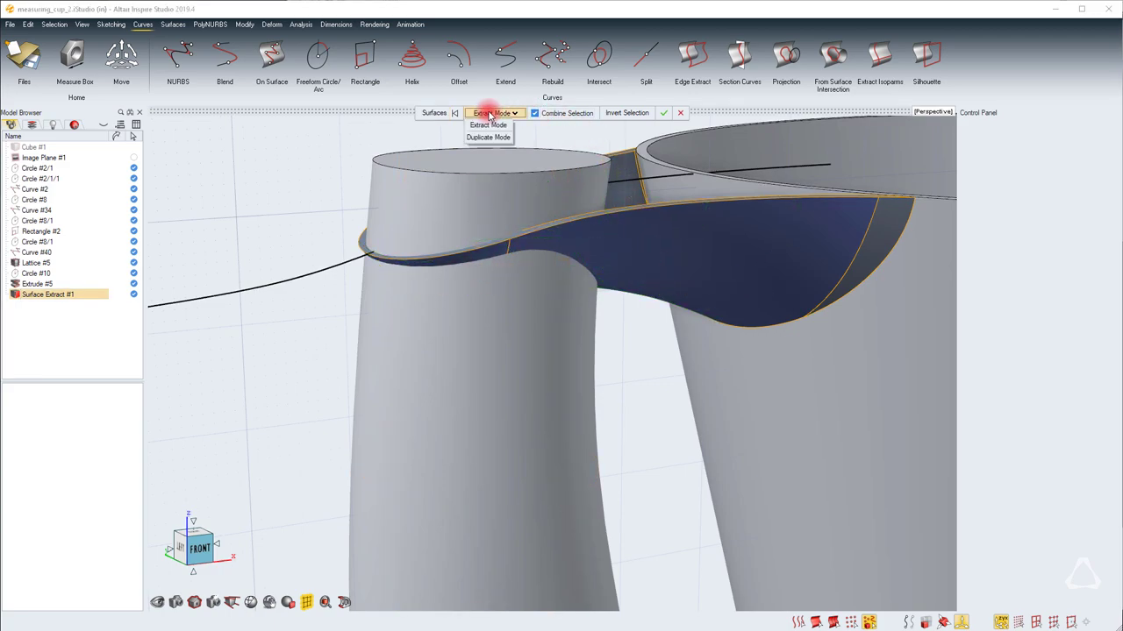
left_click(489, 137)
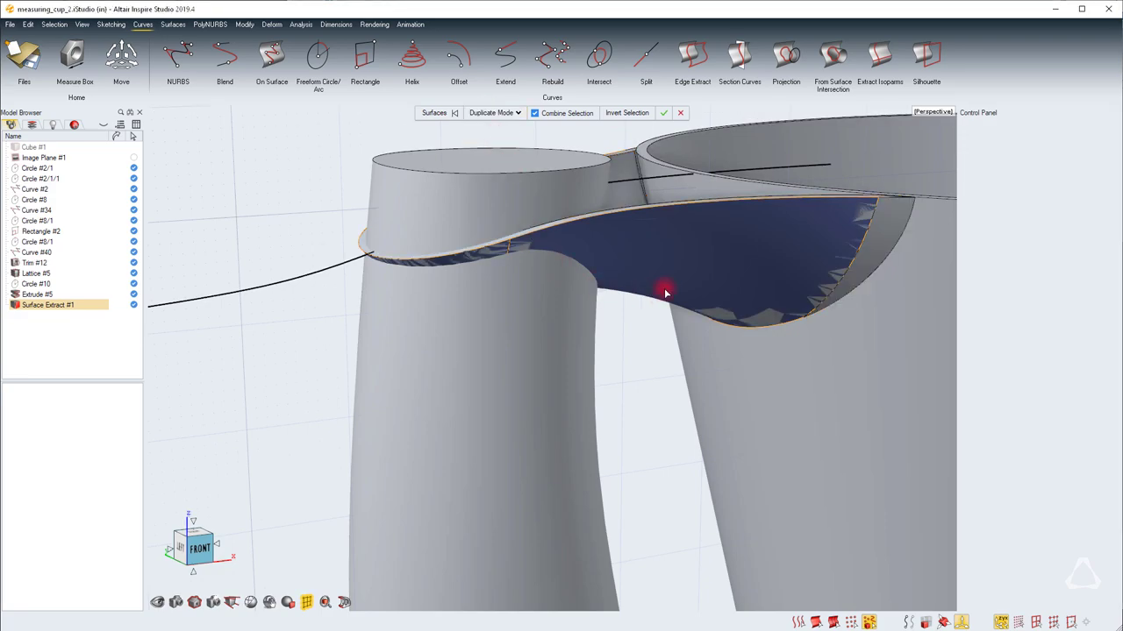
mouse_move(687, 284)
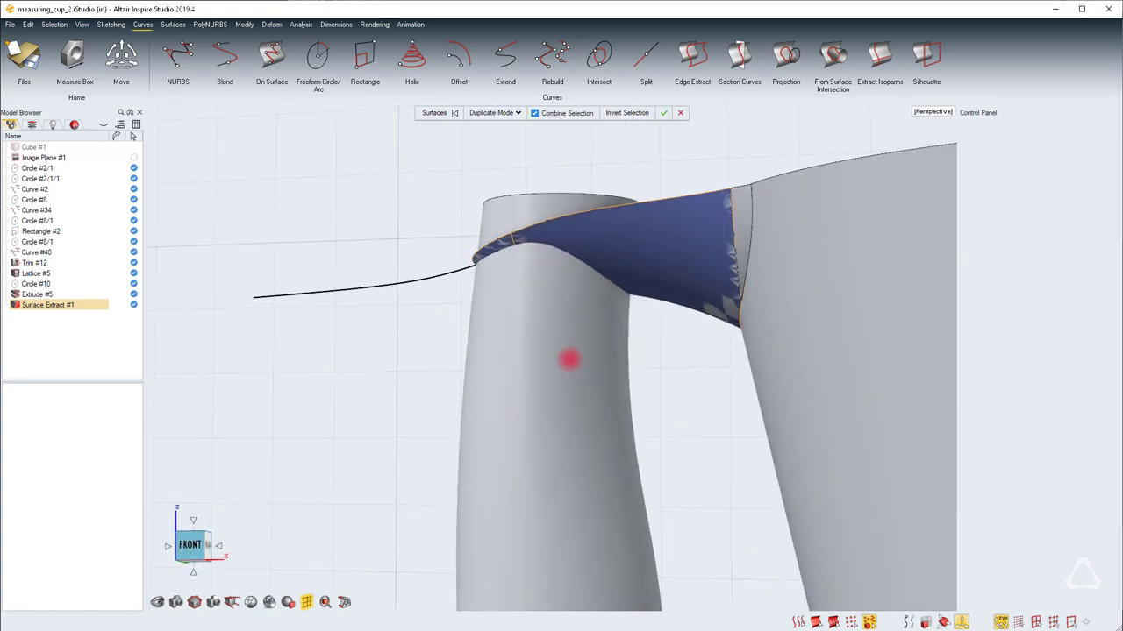
left_click_drag(570, 360, 505, 243)
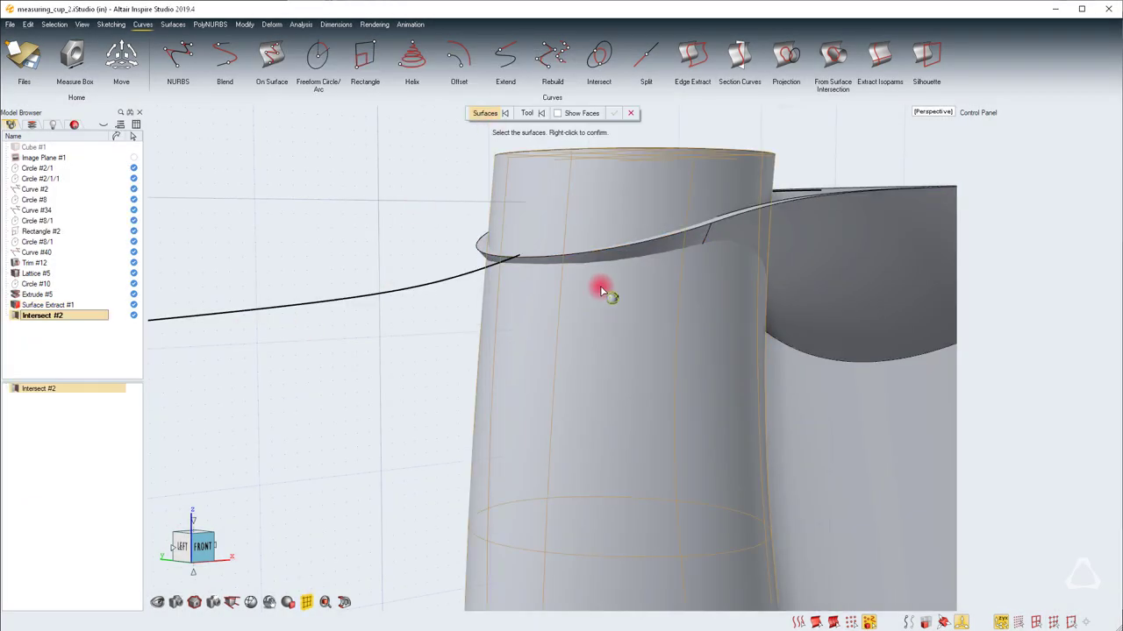
Intersect the handle with Surface Extract #1, keeping the side below the grip.
left_click(527, 113)
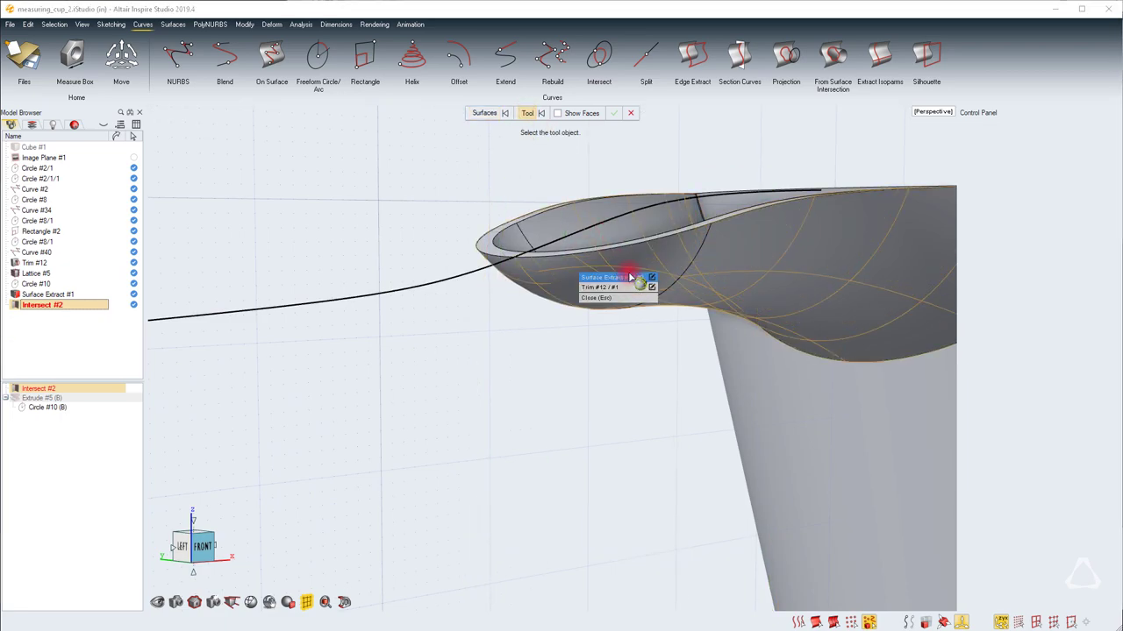
left_click(603, 277)
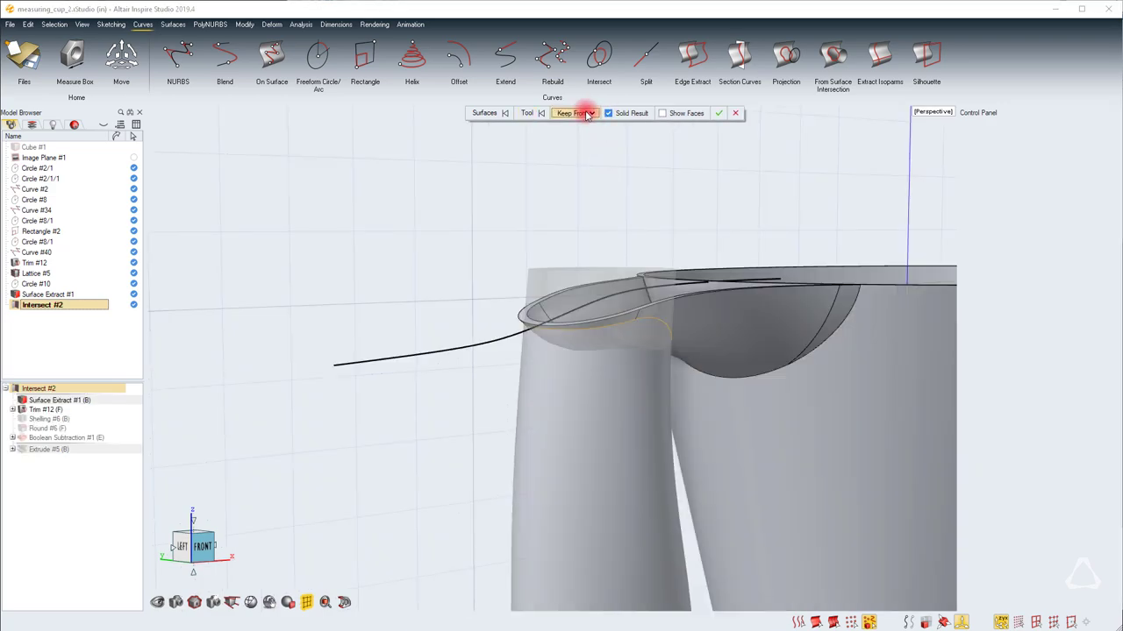
left_click(574, 112)
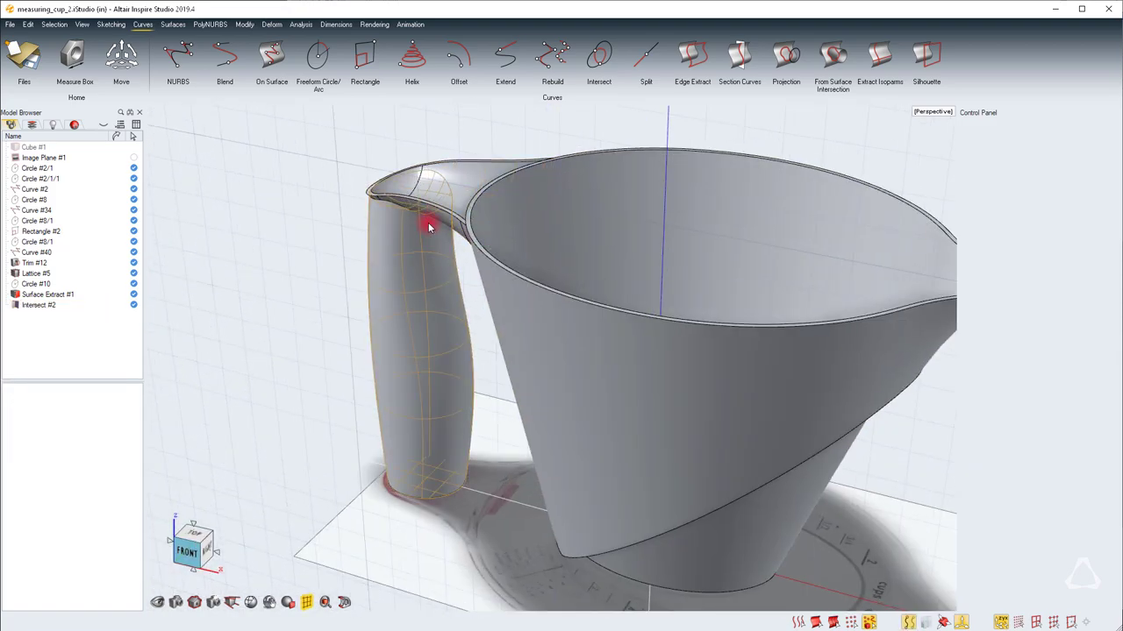
left_click(884, 314)
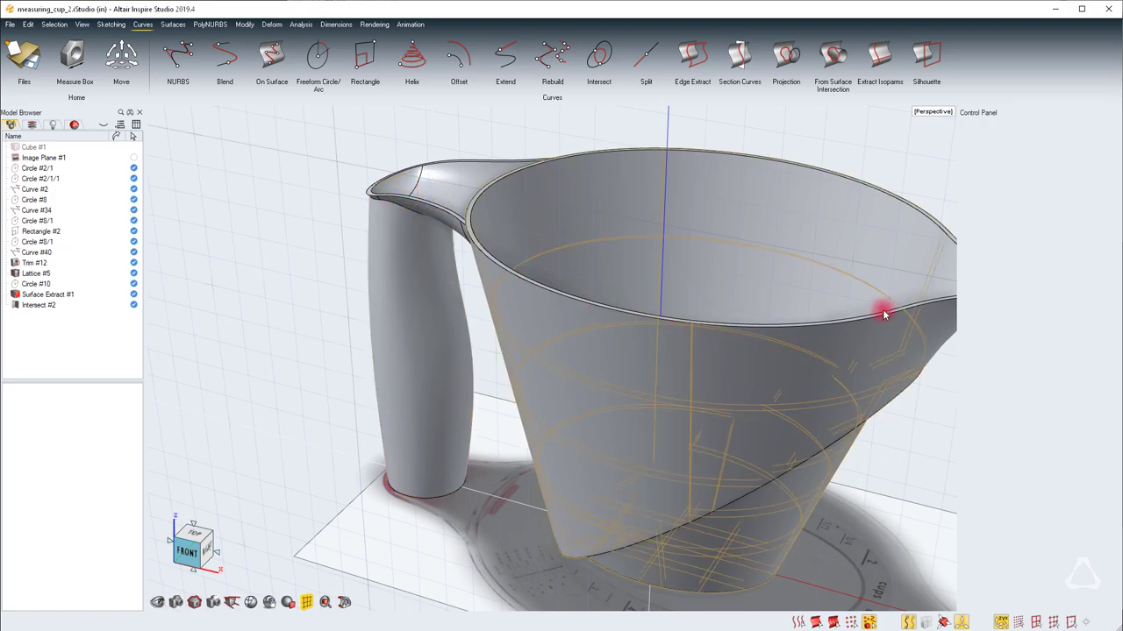
left_click_drag(884, 314, 554, 353)
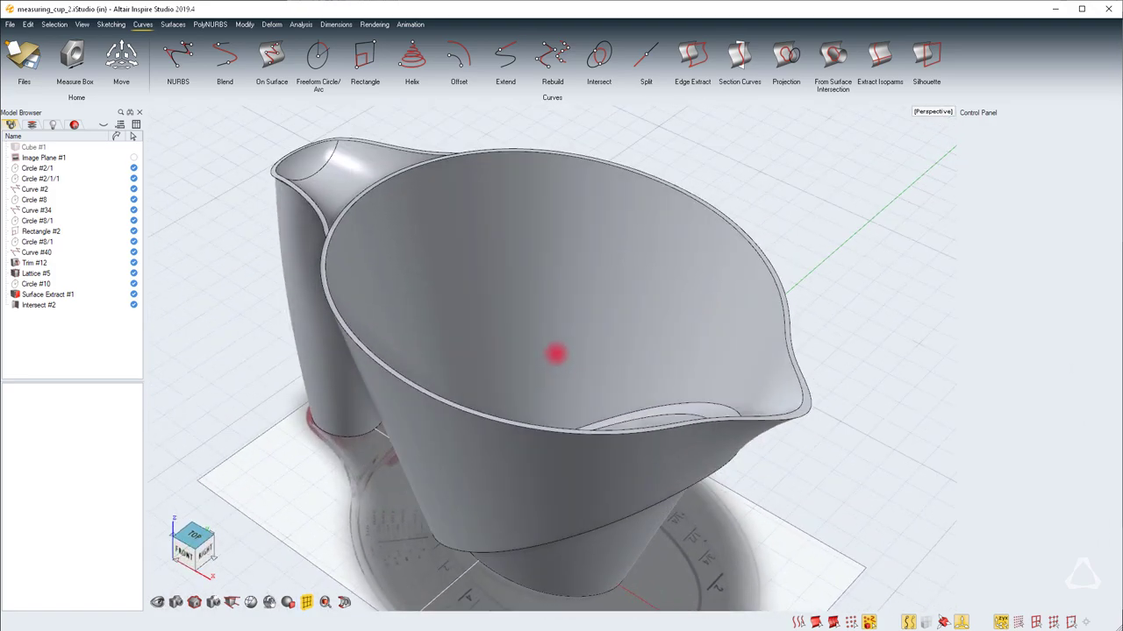
left_click_drag(553, 351, 386, 254)
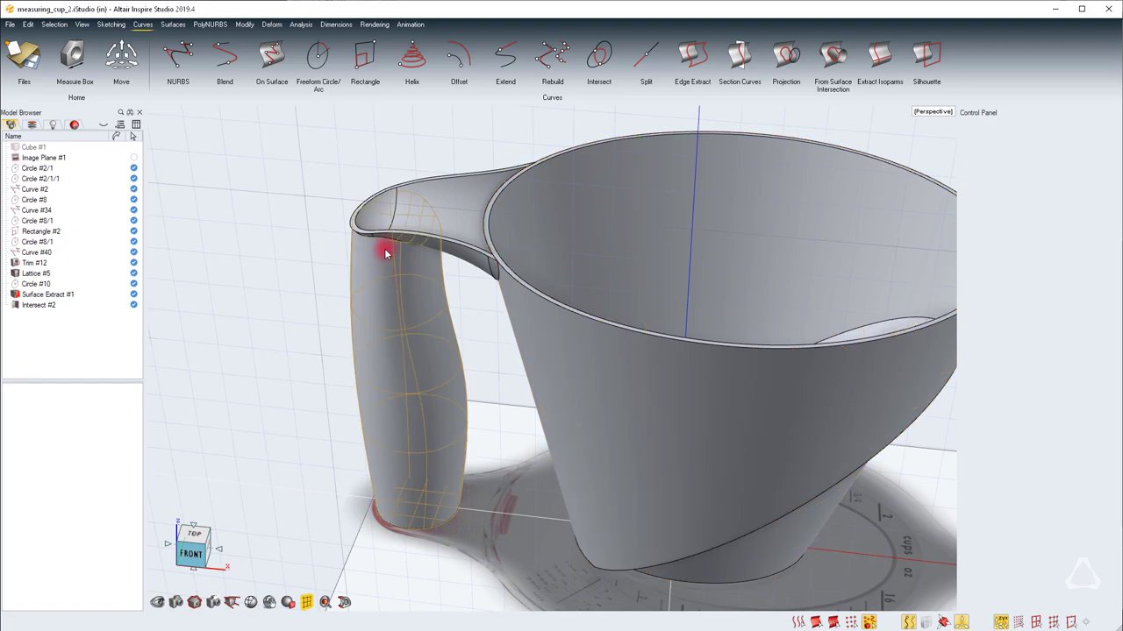